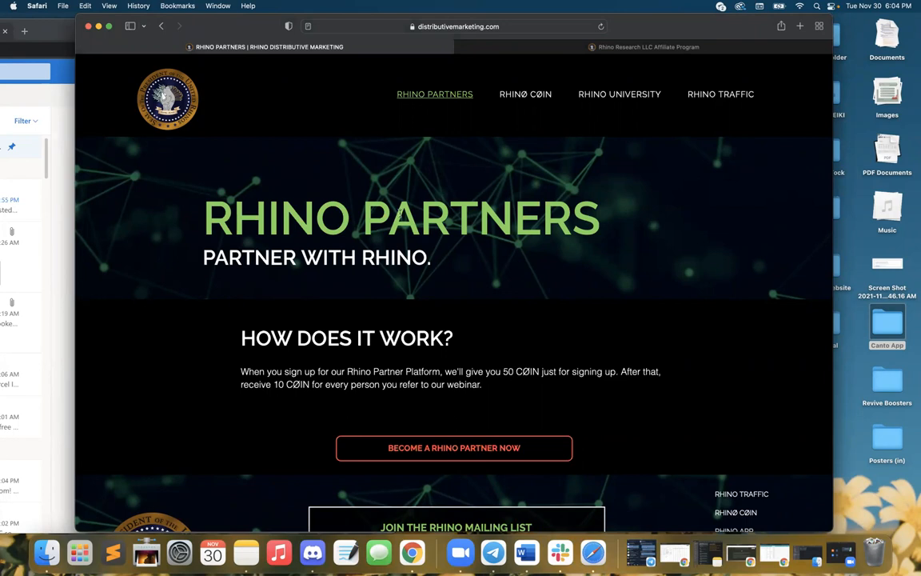
mouse_move(159, 142)
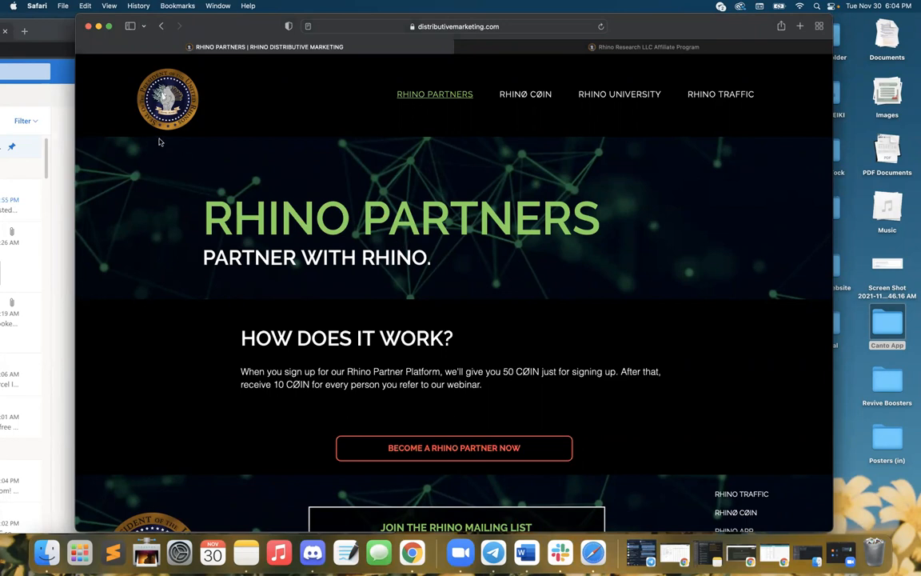
mouse_move(355, 288)
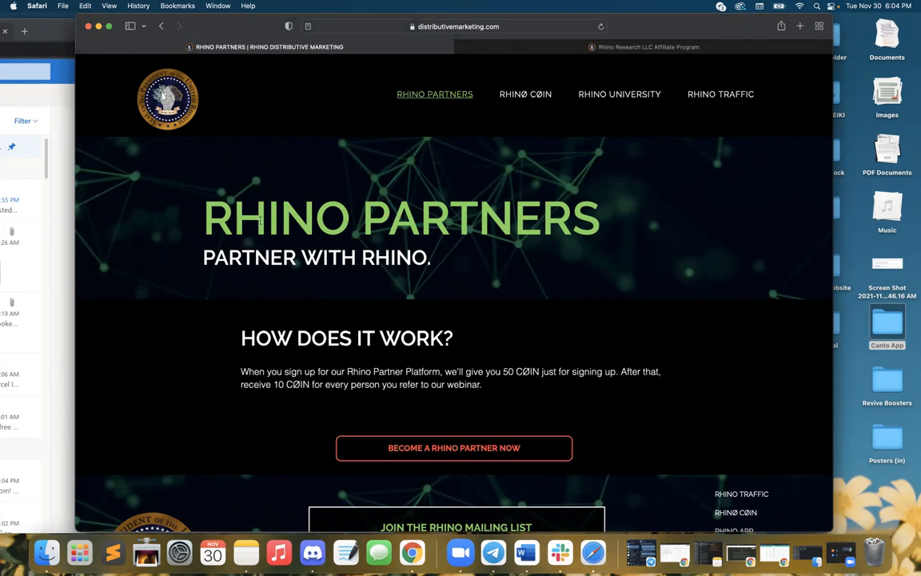
mouse_move(246, 148)
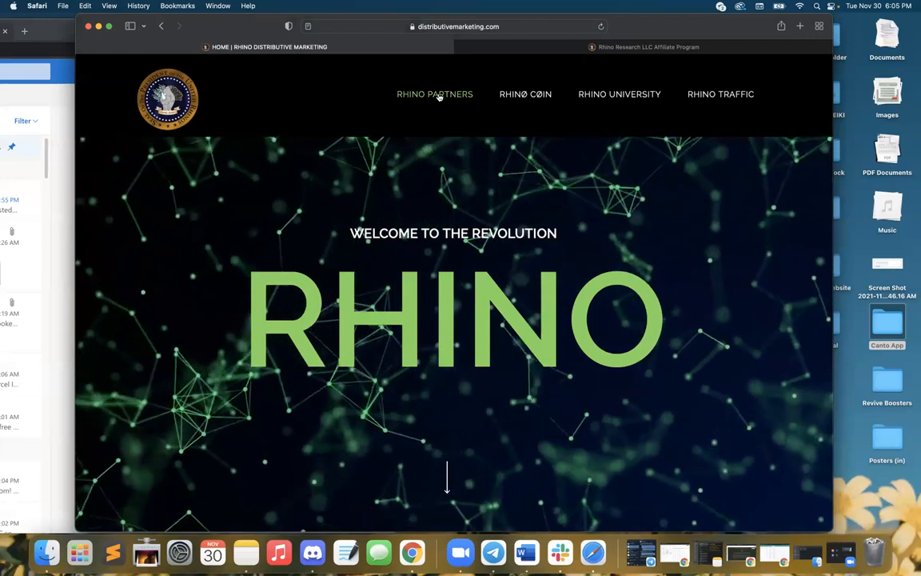
- Go from the Rhino Partners page to the 'Become a Rhino Partner Now' sign-up page
left_click(434, 94)
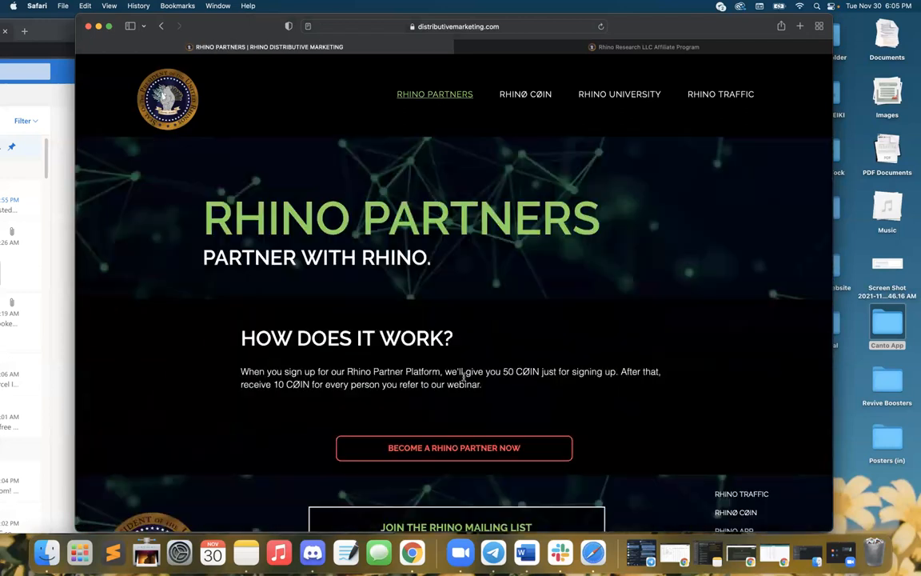
scroll("down", 3)
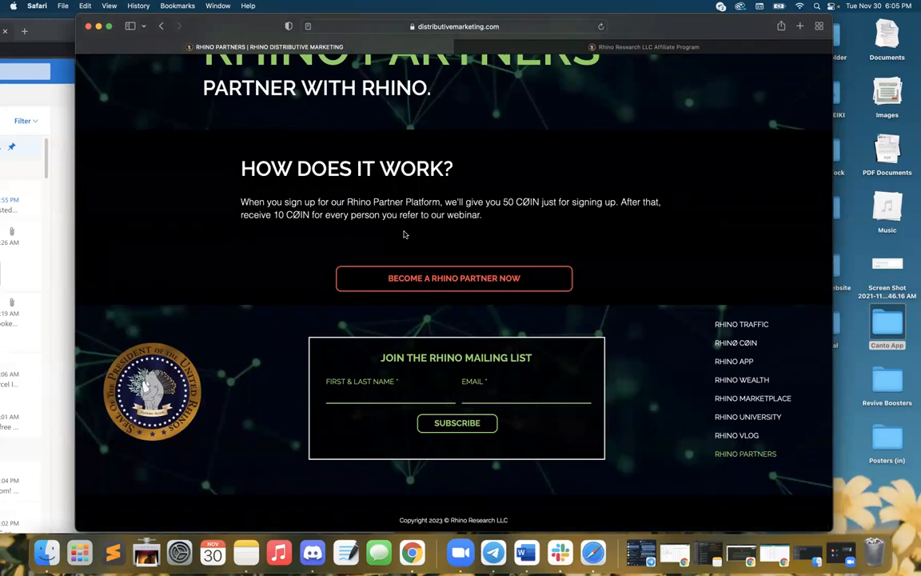
mouse_move(456, 235)
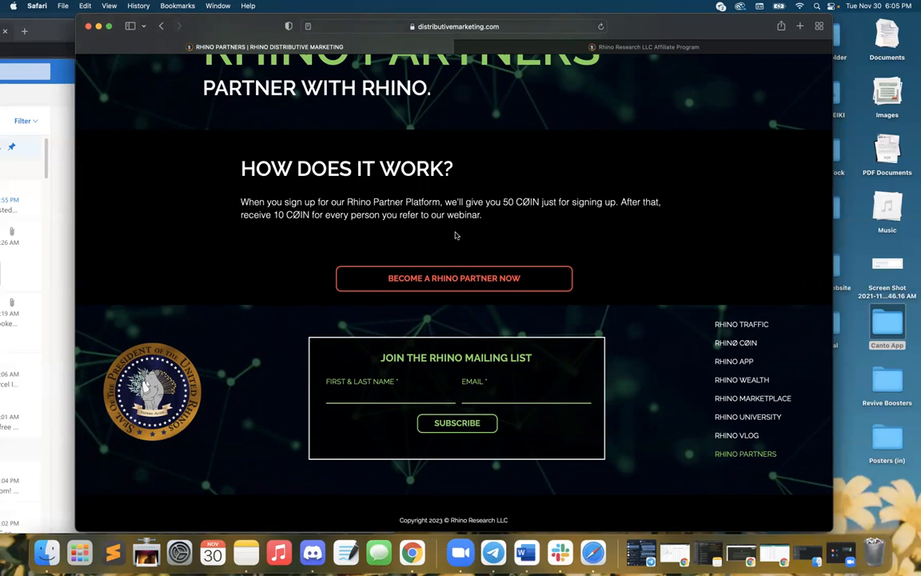
mouse_move(419, 270)
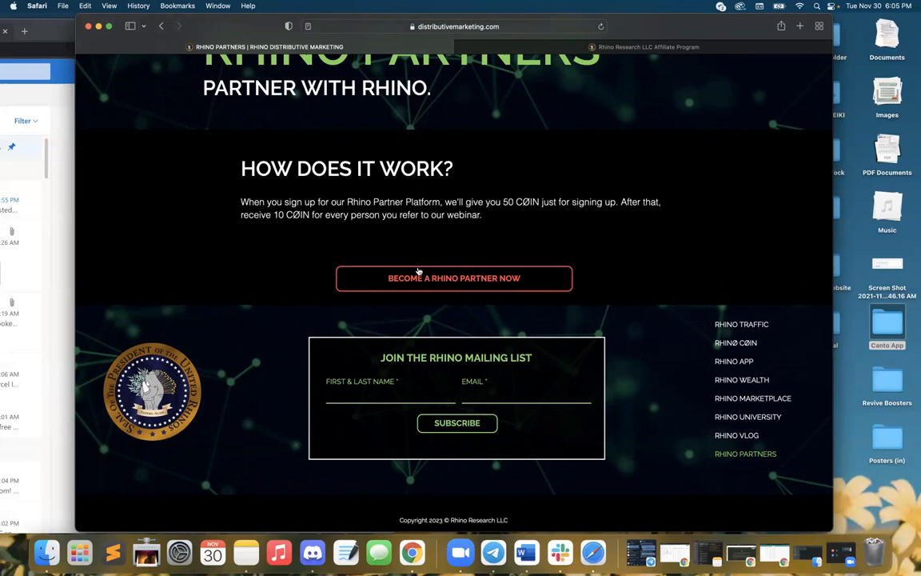
mouse_move(415, 256)
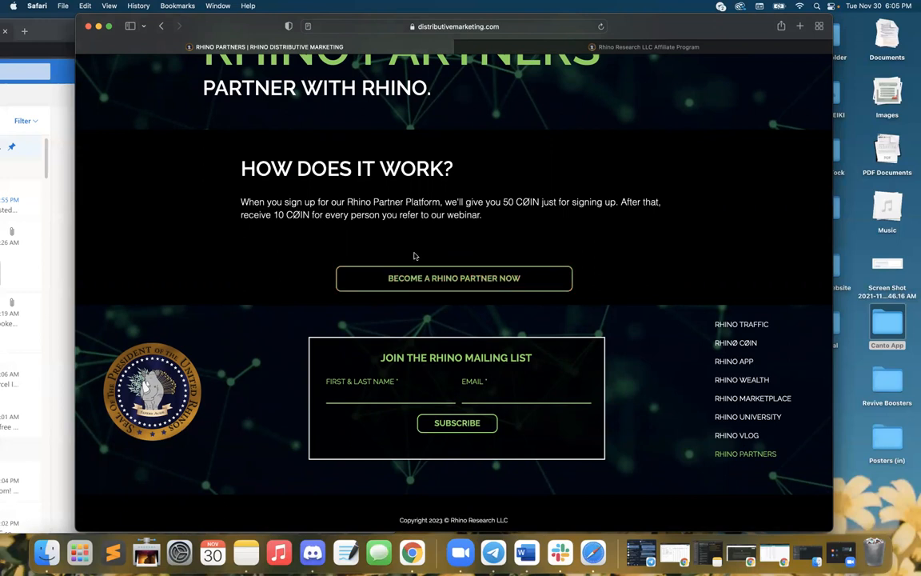
mouse_move(426, 280)
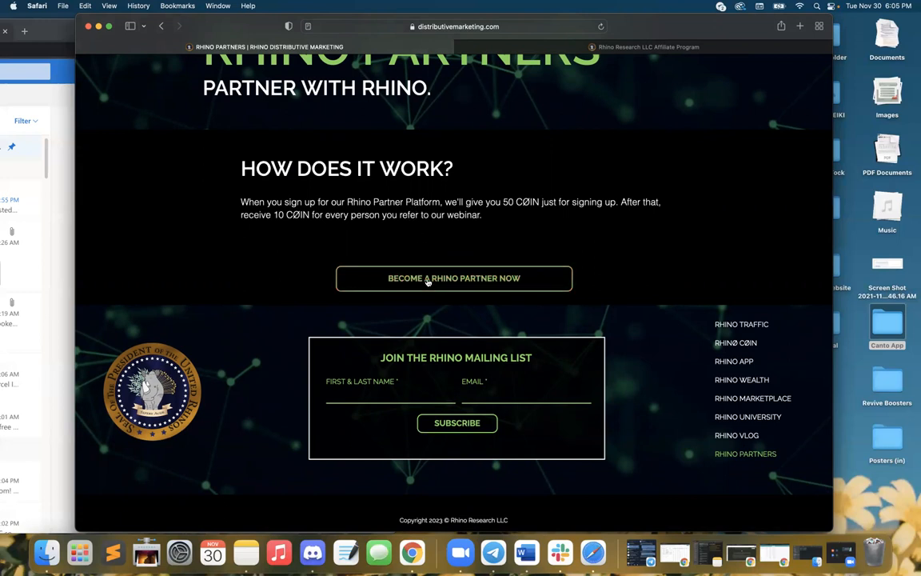
left_click(454, 278)
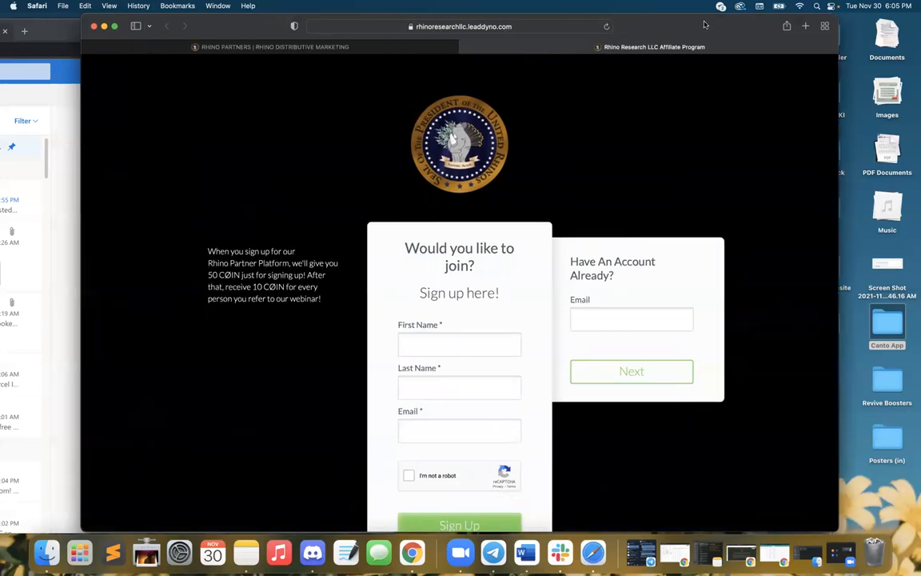
scroll("down", 3)
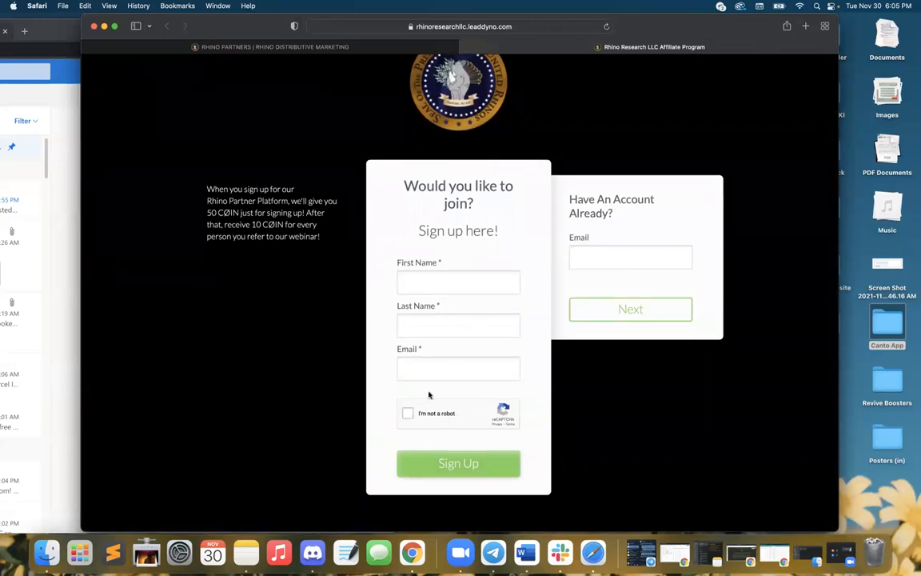
mouse_move(446, 471)
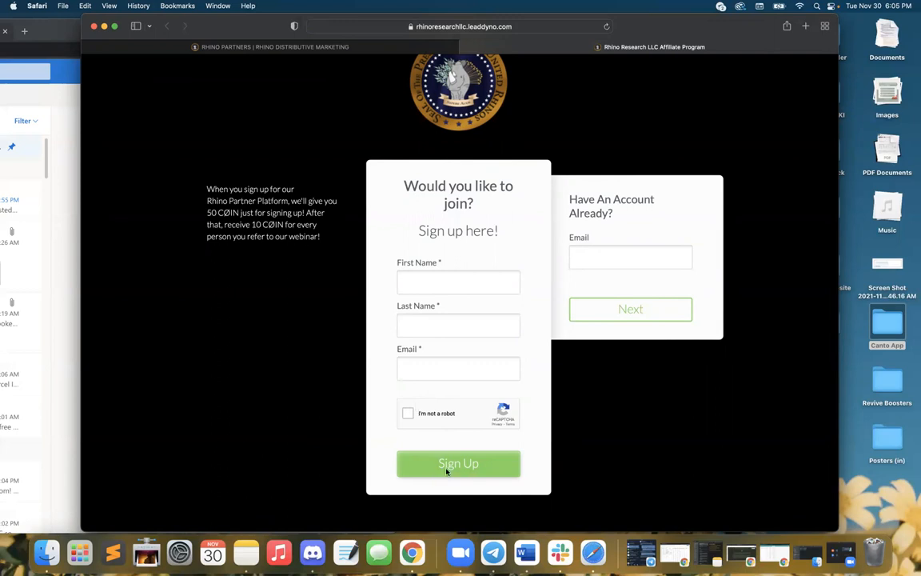
left_click(631, 257)
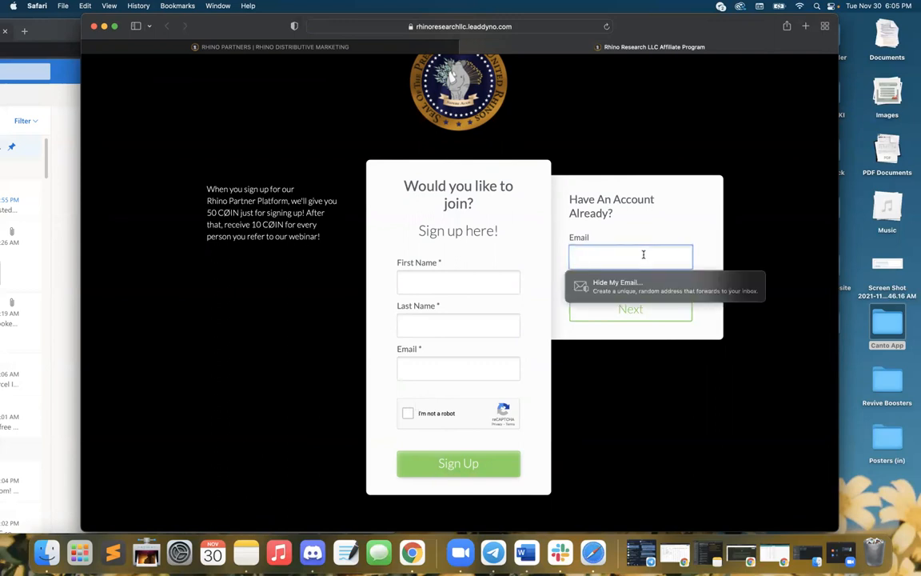
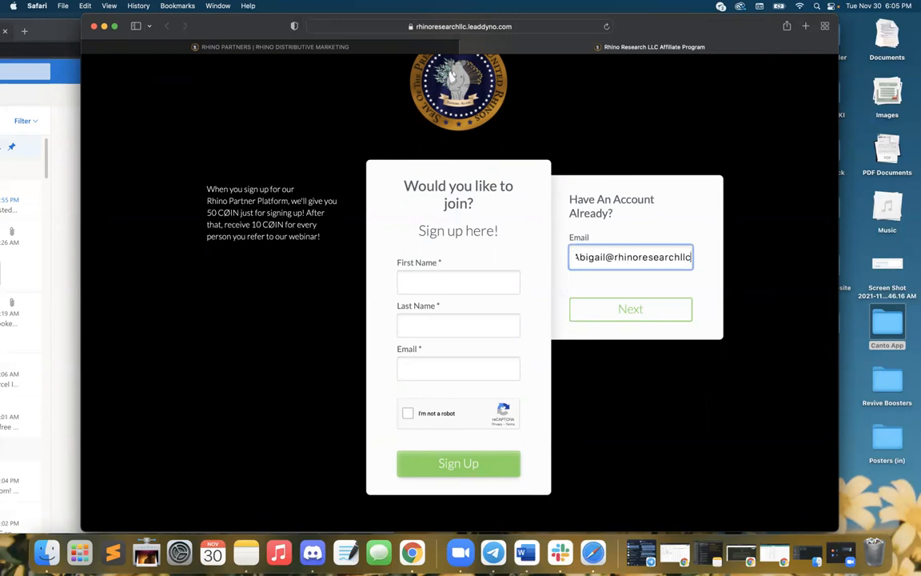
left_click(630, 309)
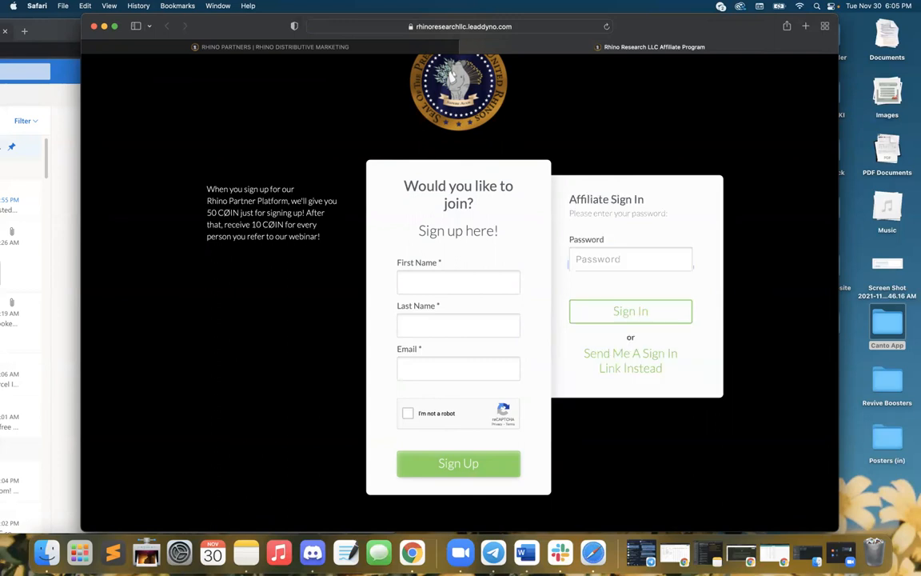
left_click(630, 258)
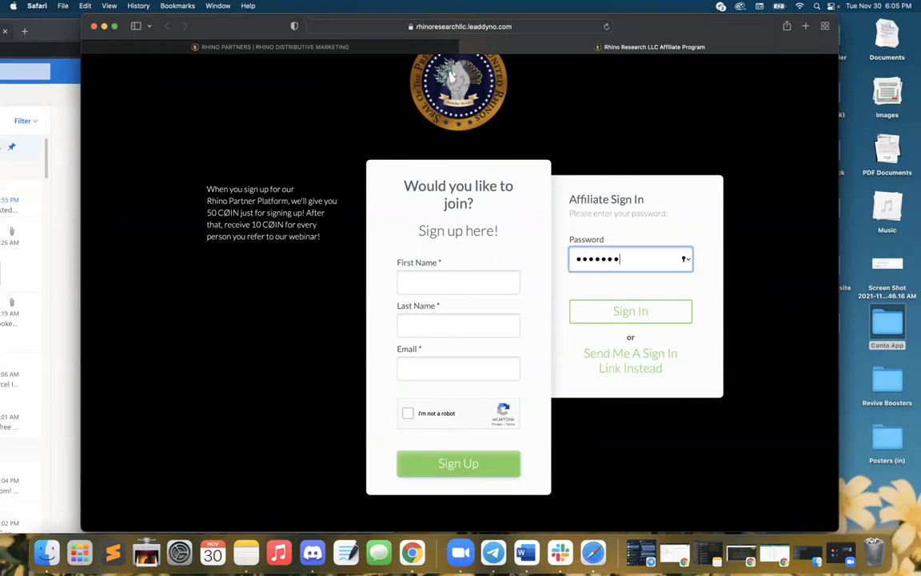
left_click(631, 311)
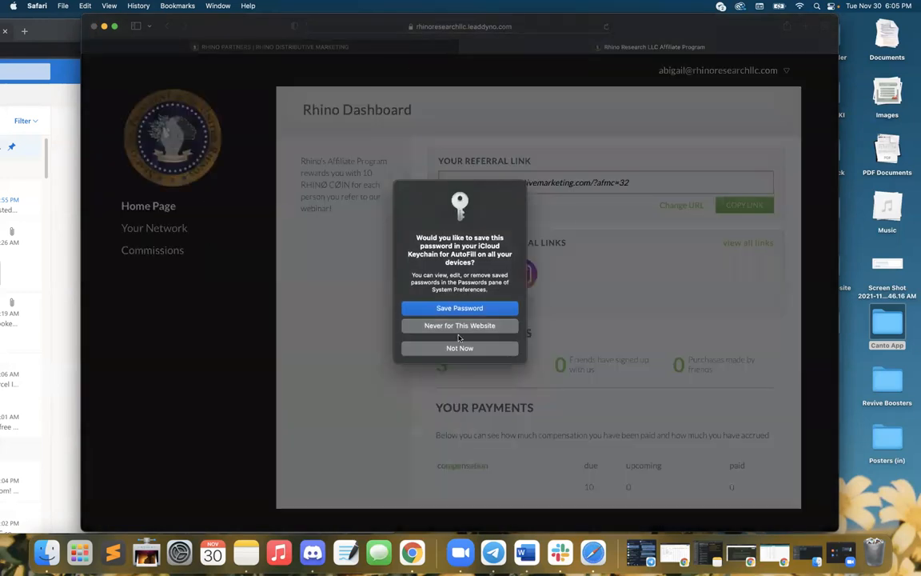
- Decline the iCloud Keychain prompt to save the password
left_click(460, 348)
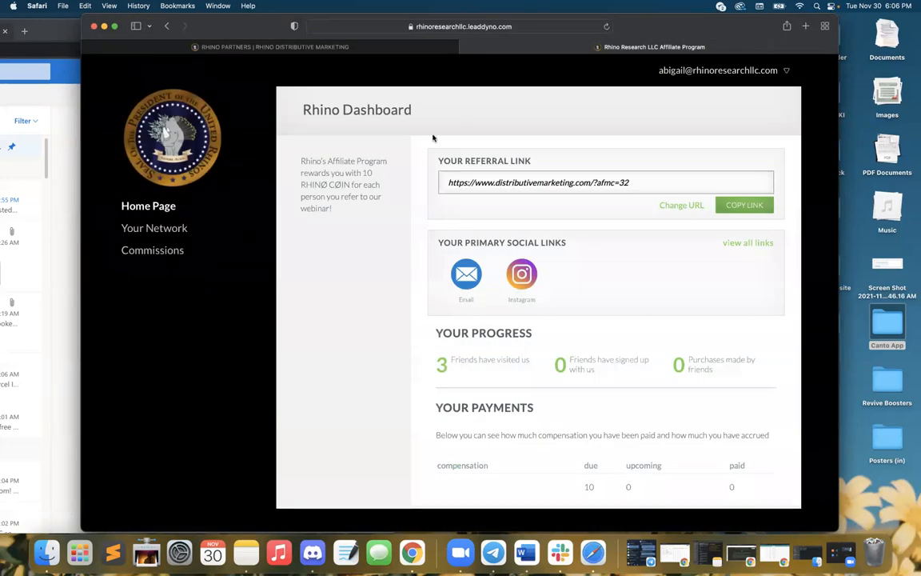
mouse_move(534, 171)
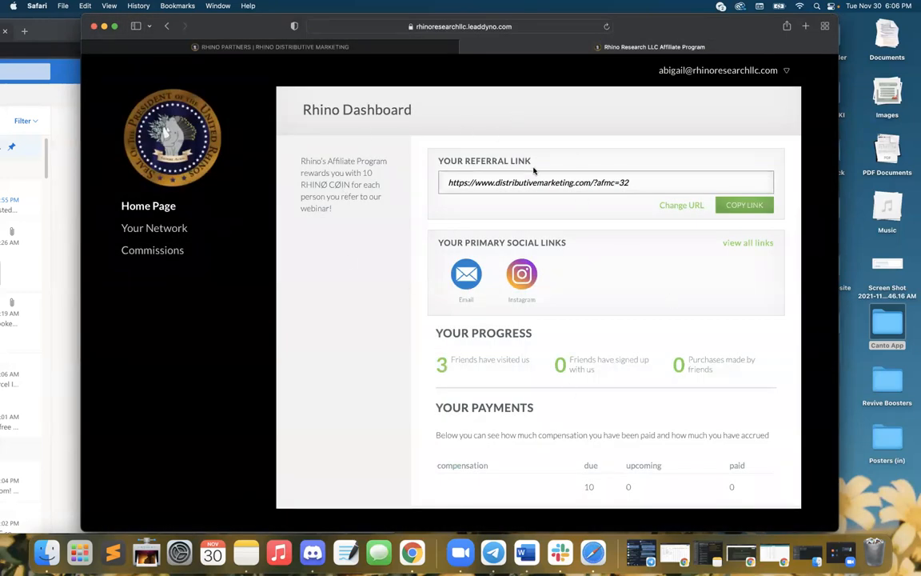
mouse_move(686, 128)
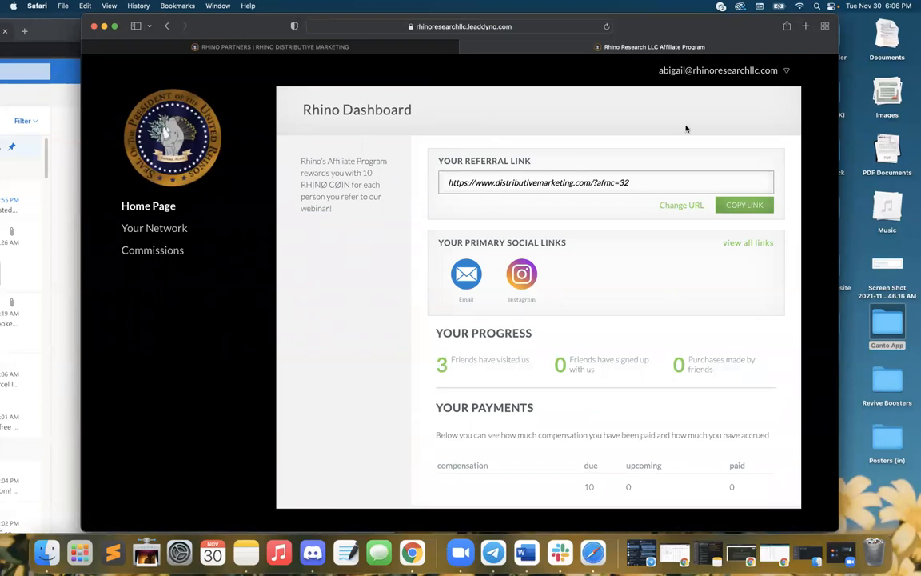
mouse_move(607, 275)
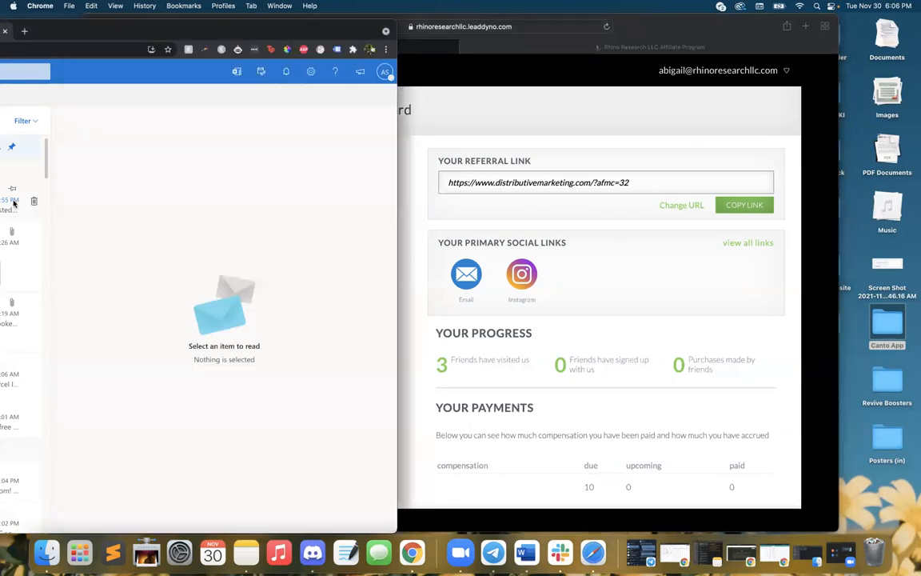
- Open the latest Outlook inbox email, then bring the Safari dashboard forward
left_click(16, 204)
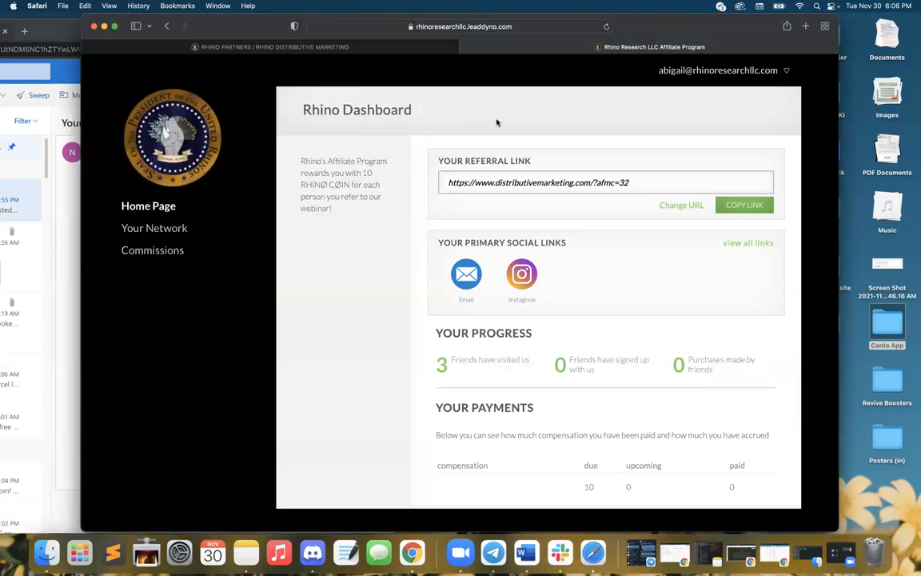
left_click(795, 70)
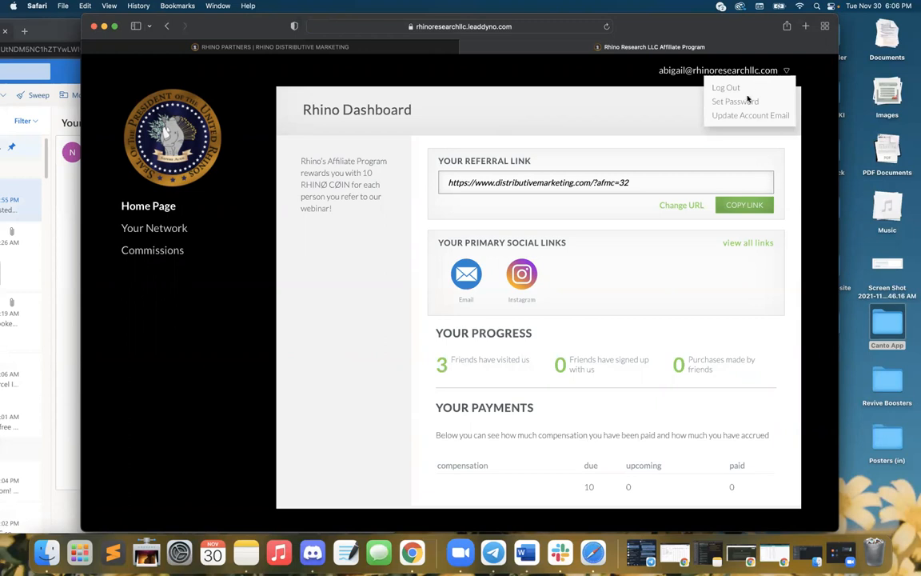
left_click(736, 101)
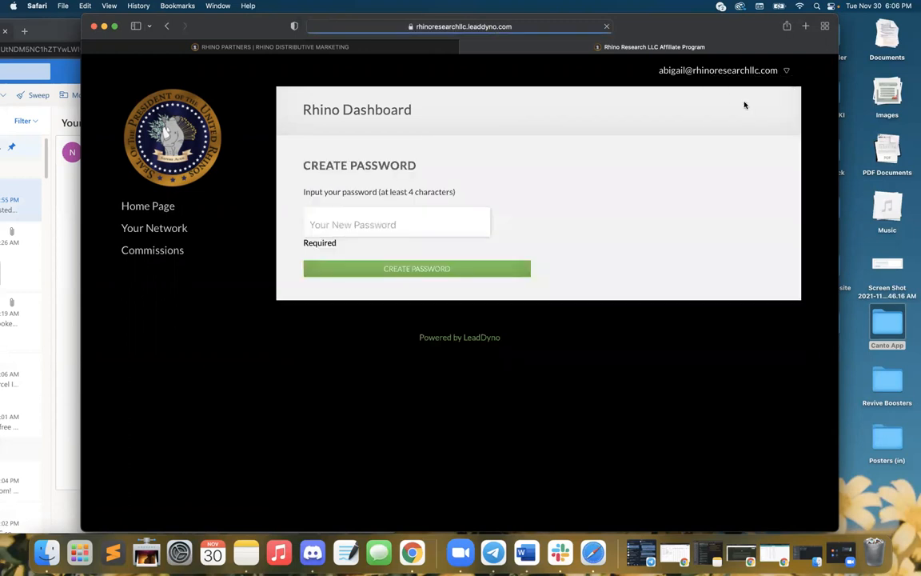
mouse_move(732, 82)
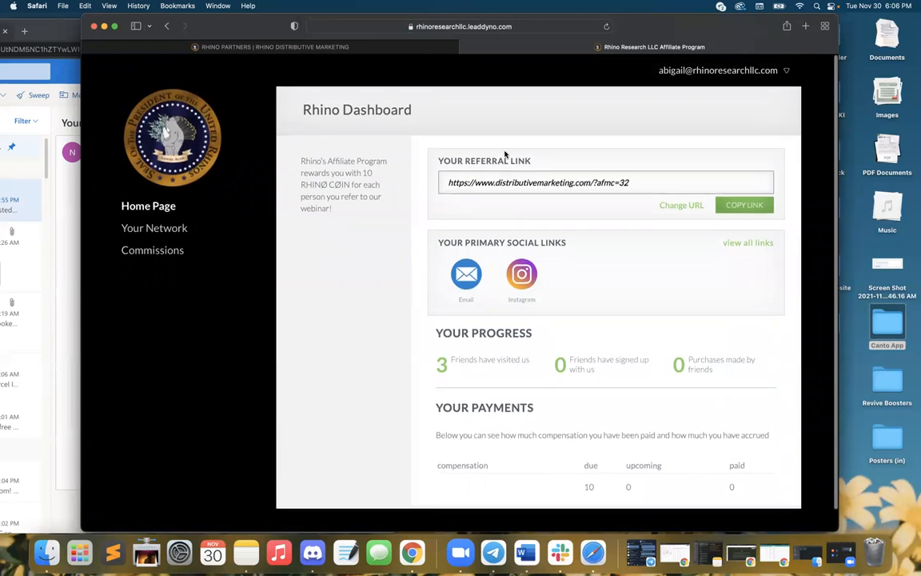
mouse_move(680, 192)
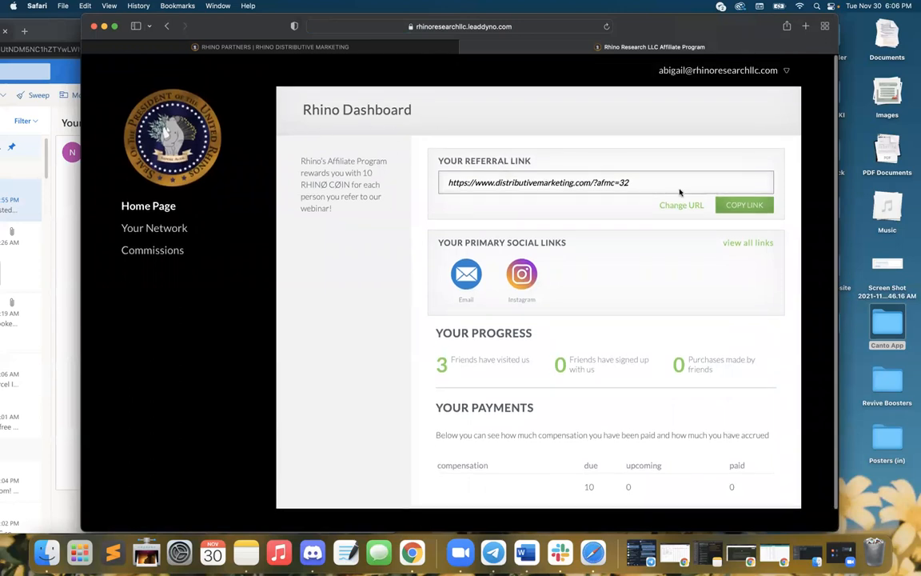
mouse_move(538, 199)
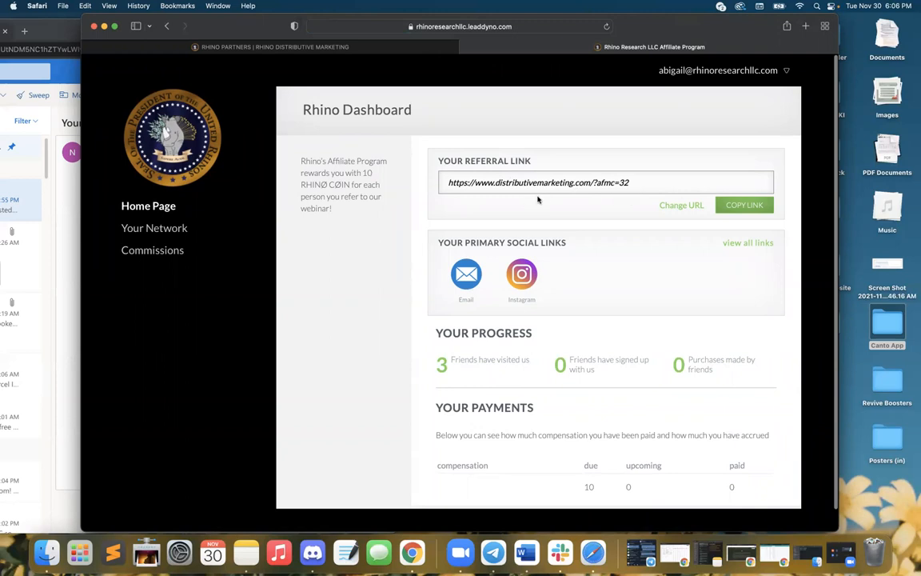
mouse_move(529, 197)
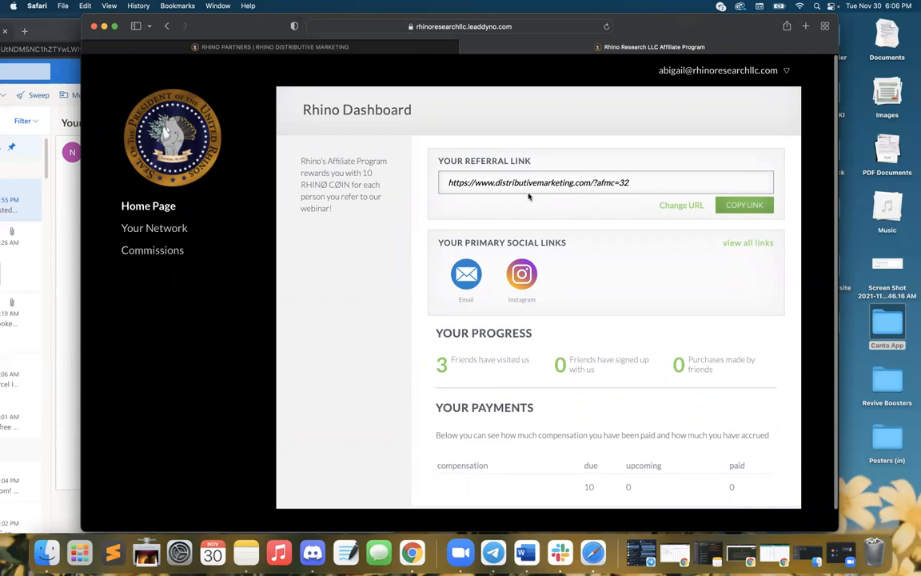
mouse_move(725, 204)
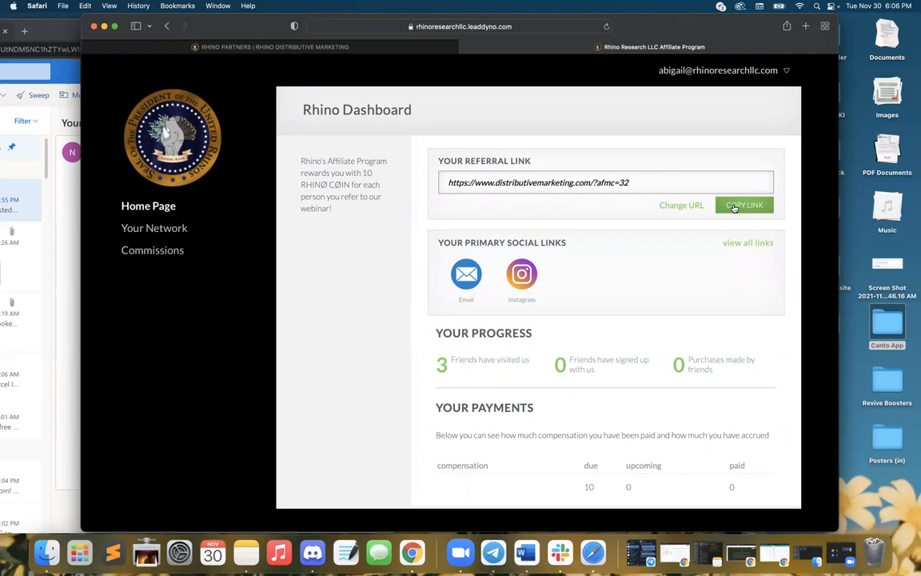
- Copy the Your Referral Link URL and close the 'Copied to clipboard' notice
left_click(745, 204)
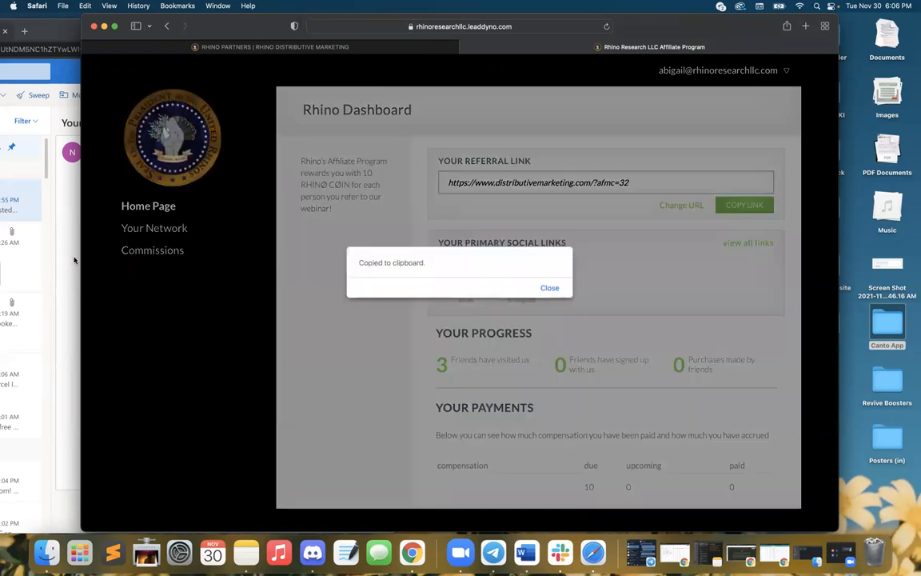
mouse_move(463, 408)
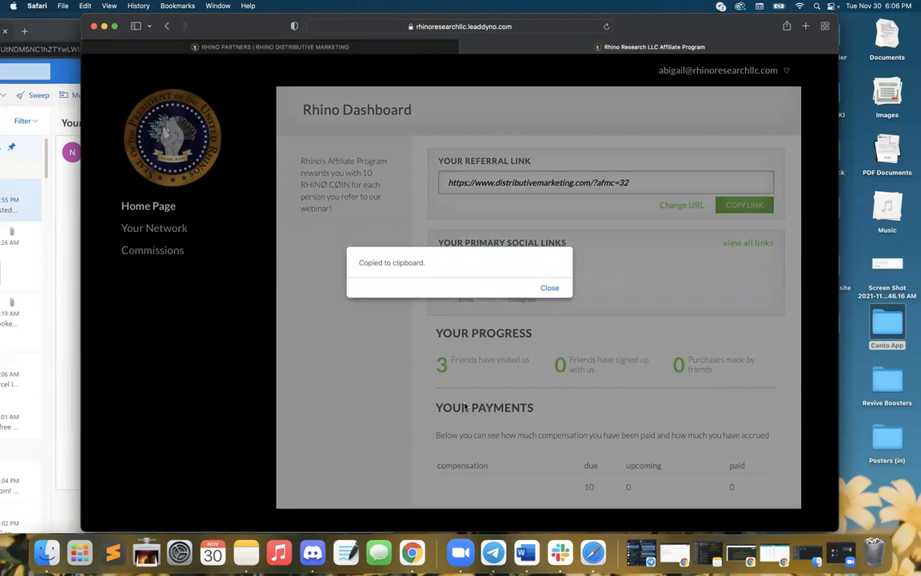
left_click(549, 287)
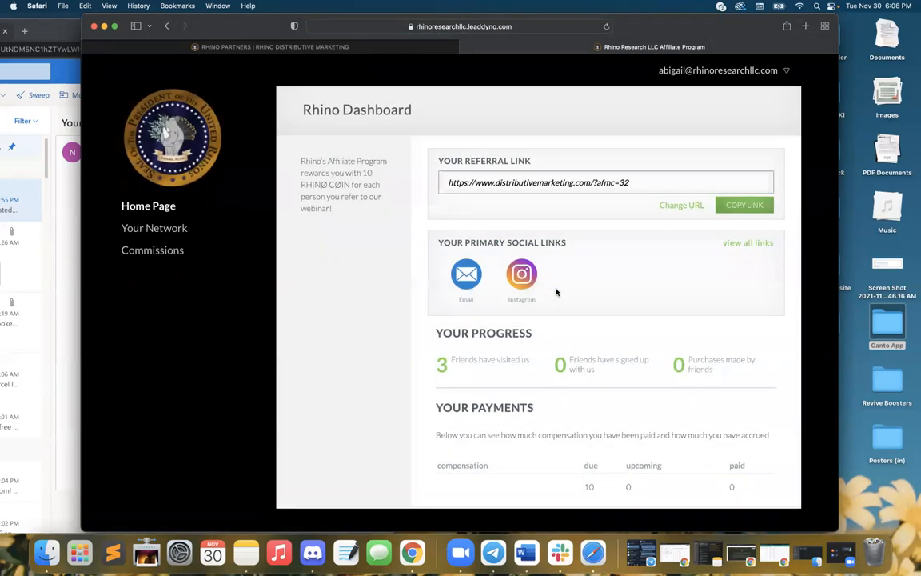
scroll("down", 3)
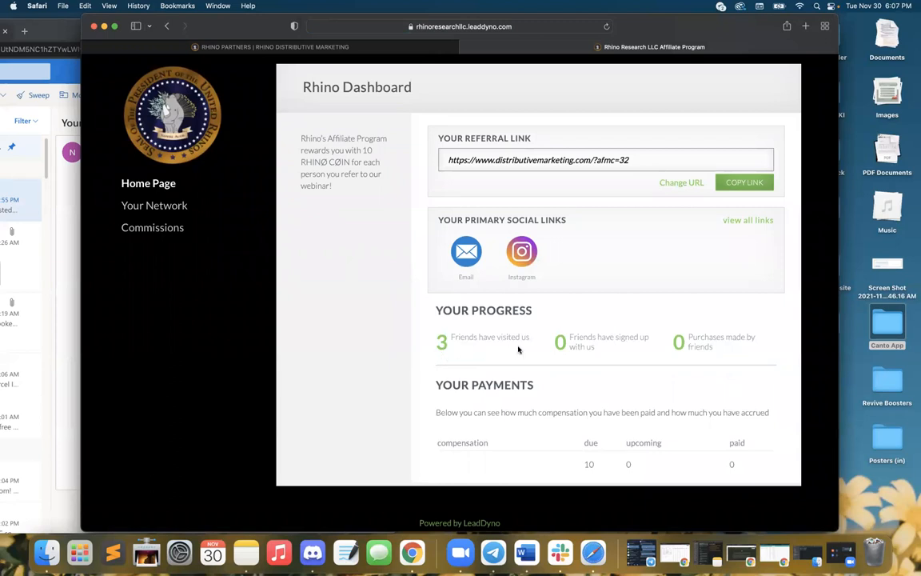
mouse_move(522, 362)
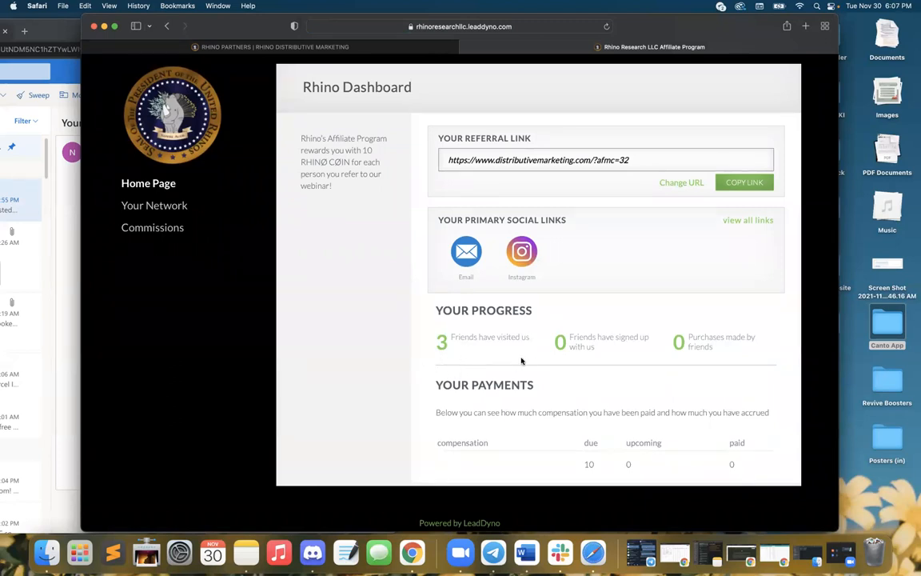
mouse_move(541, 363)
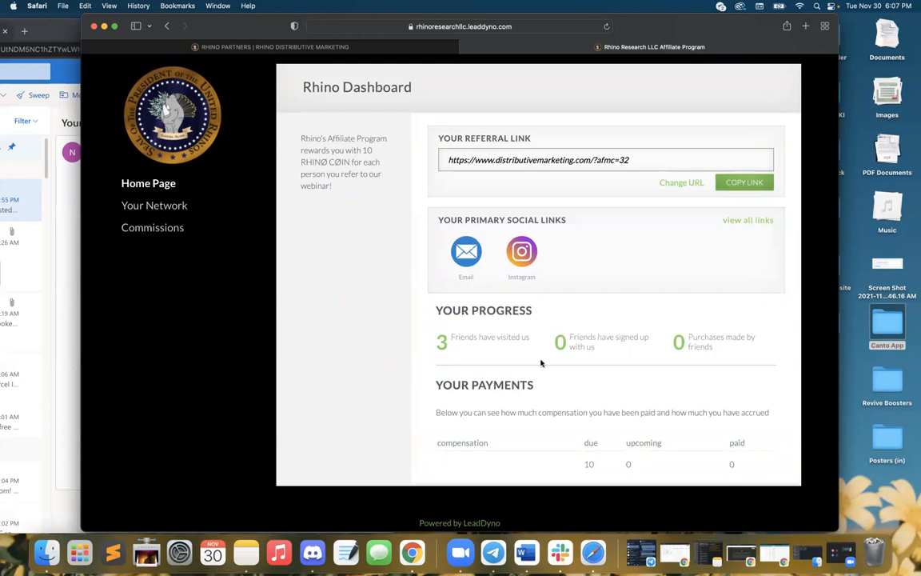
mouse_move(644, 356)
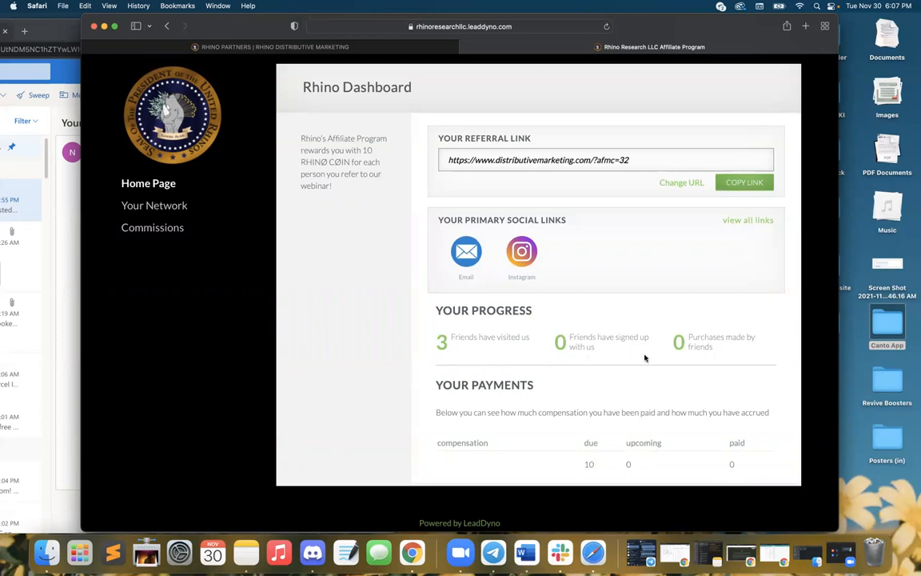
mouse_move(604, 355)
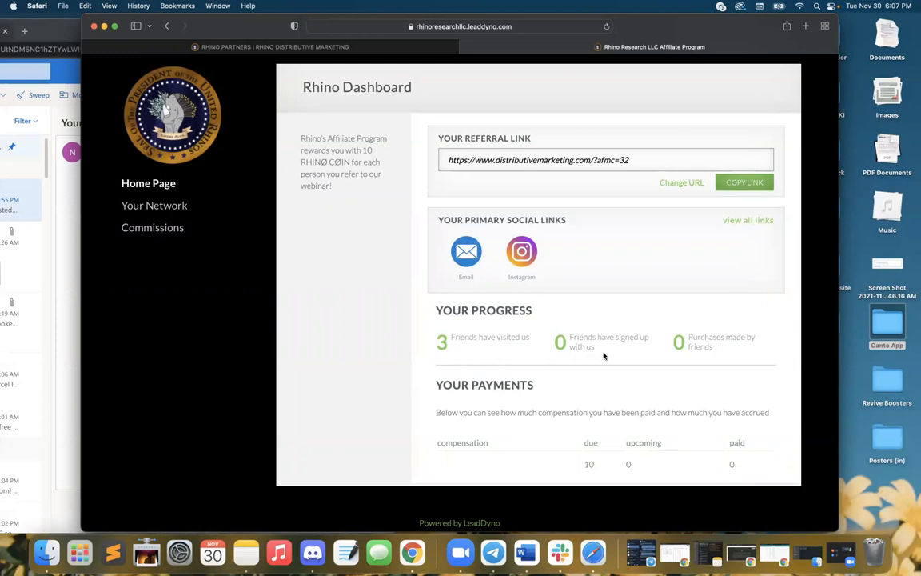
mouse_move(592, 361)
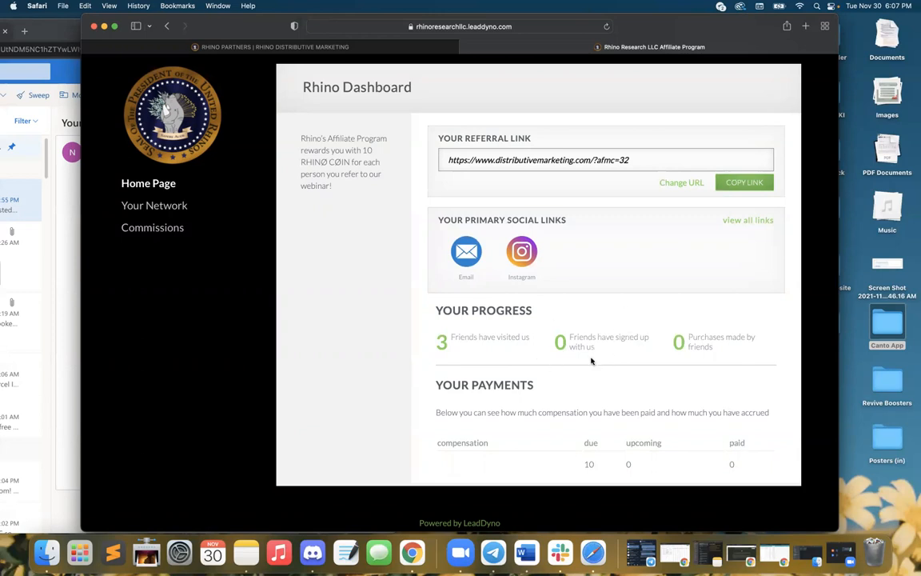
mouse_move(587, 354)
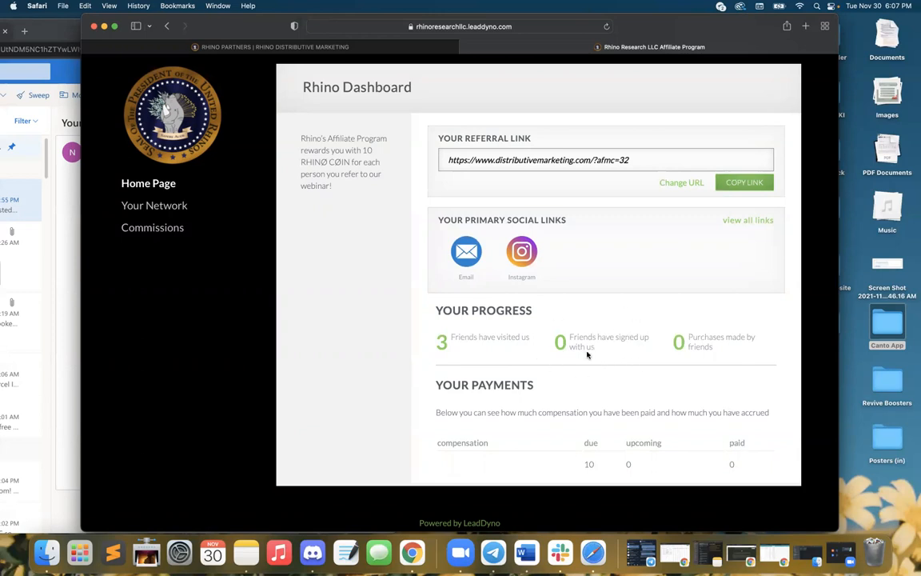
mouse_move(66, 235)
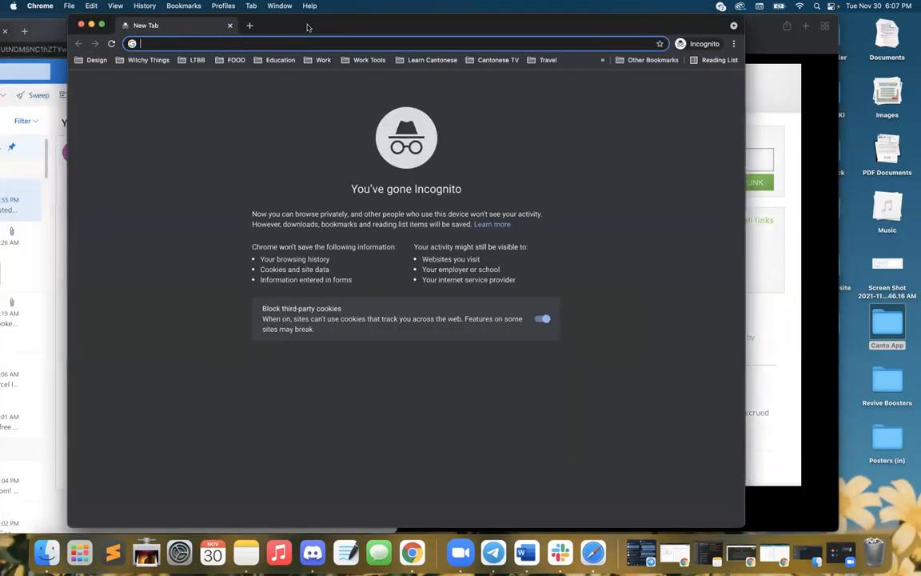
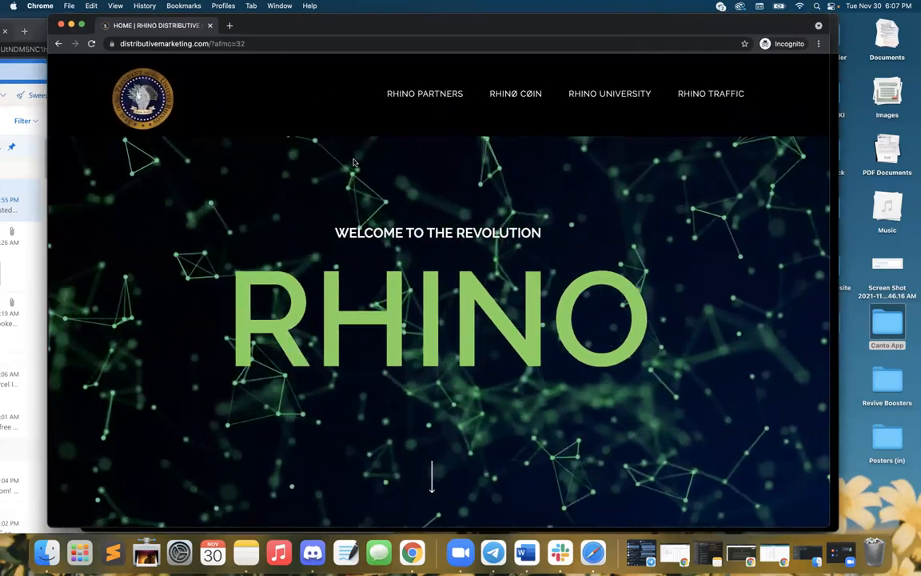
left_click(424, 94)
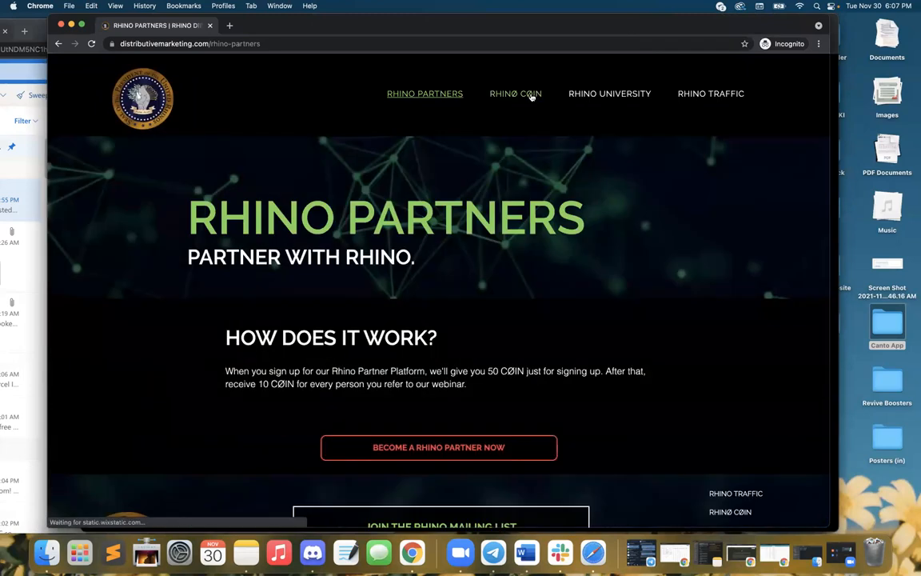
left_click(516, 93)
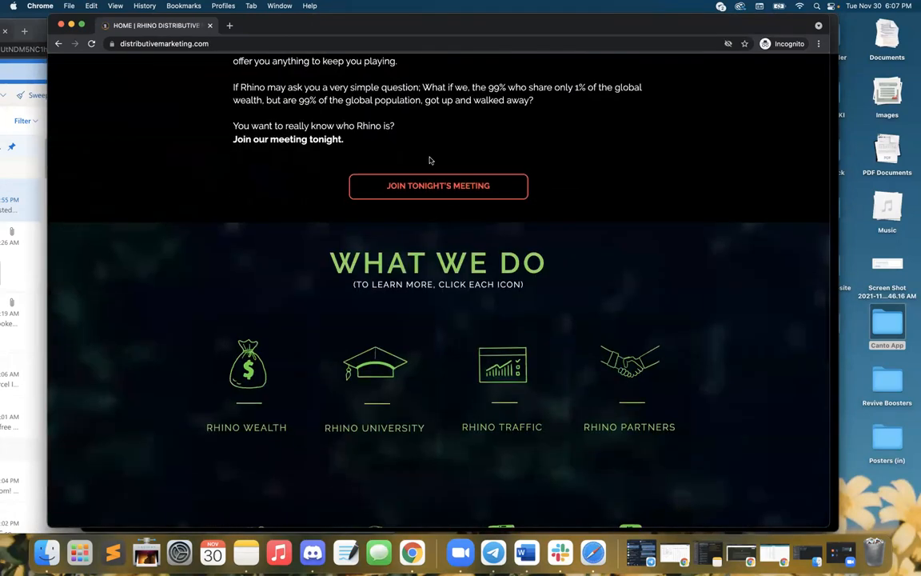
- Open tonight's meeting Zoom registration form, browse it and First Name, then return to HOME
left_click(438, 186)
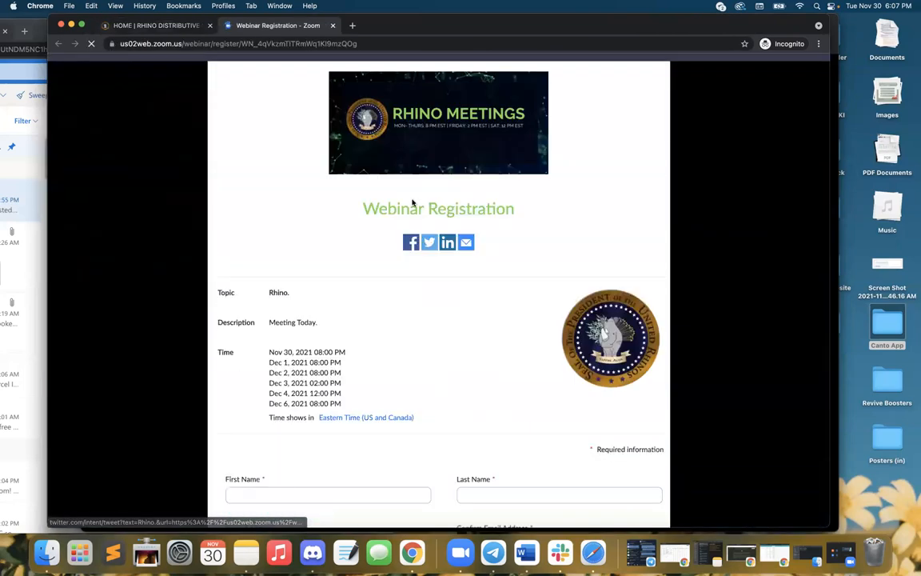
scroll("down", 3)
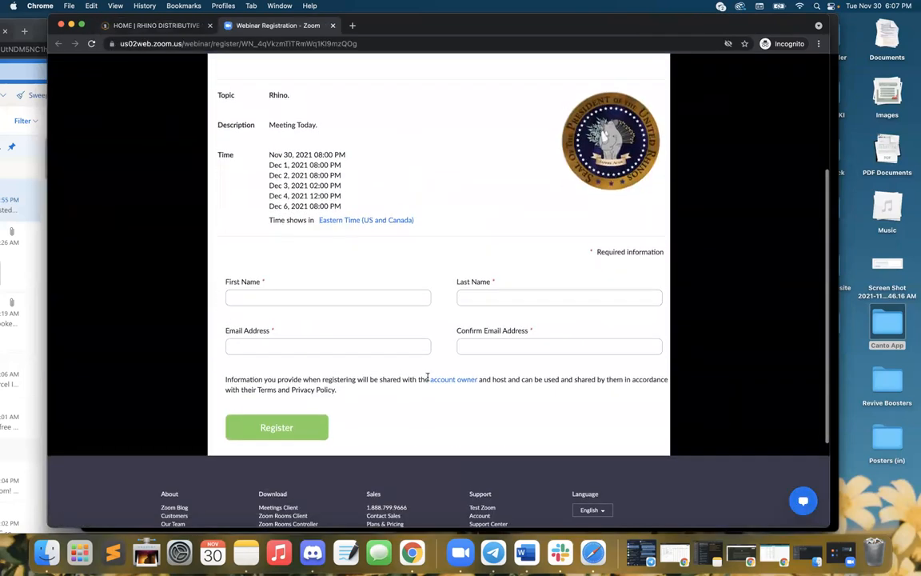
scroll("up", 3)
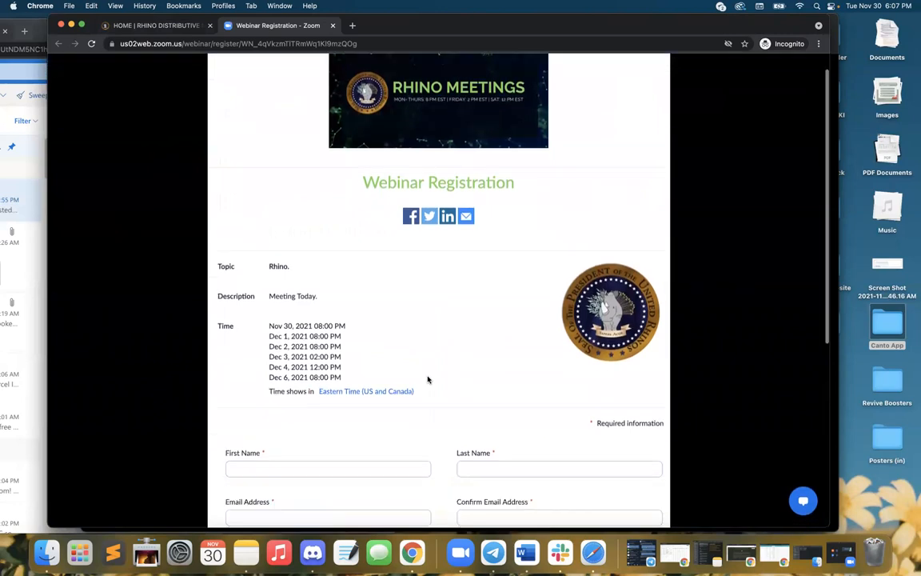
scroll("down", 3)
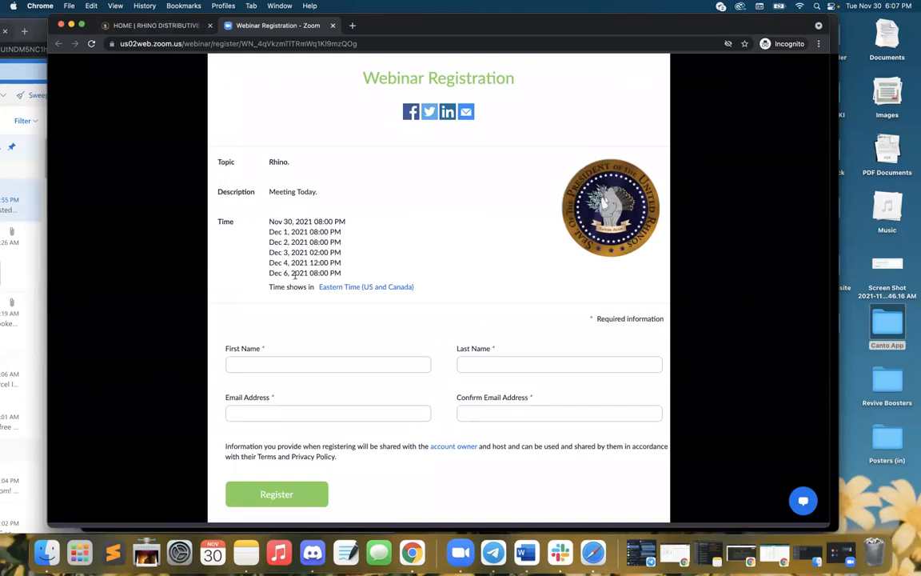
left_click(327, 364)
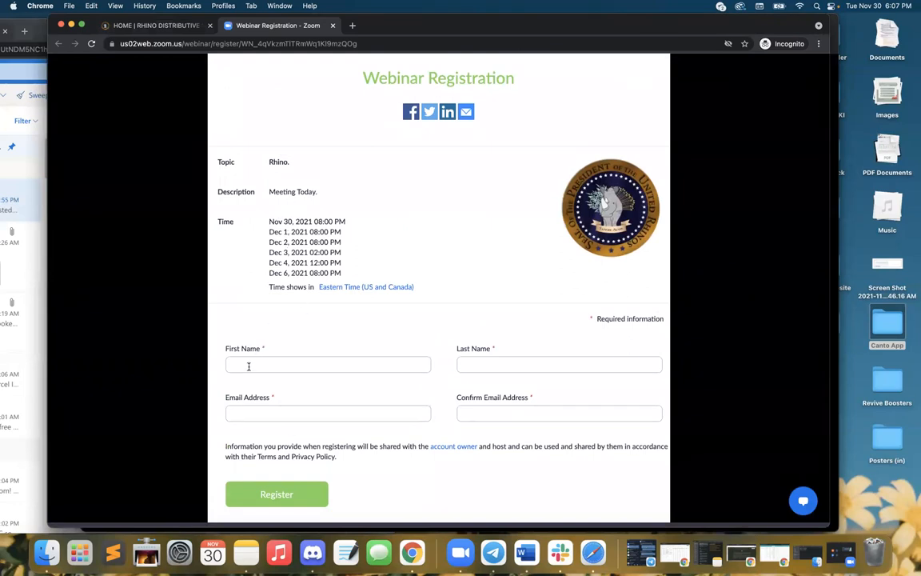
mouse_move(430, 406)
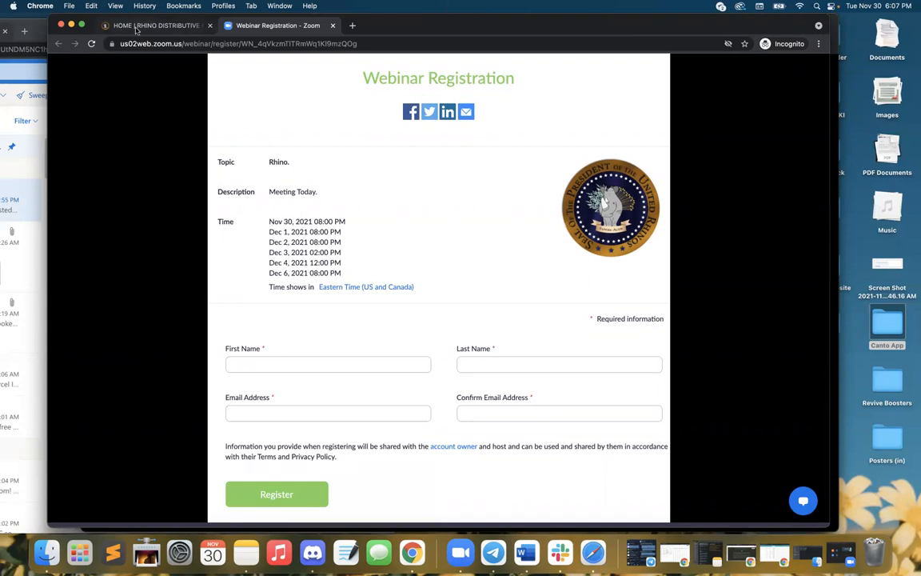
left_click(160, 26)
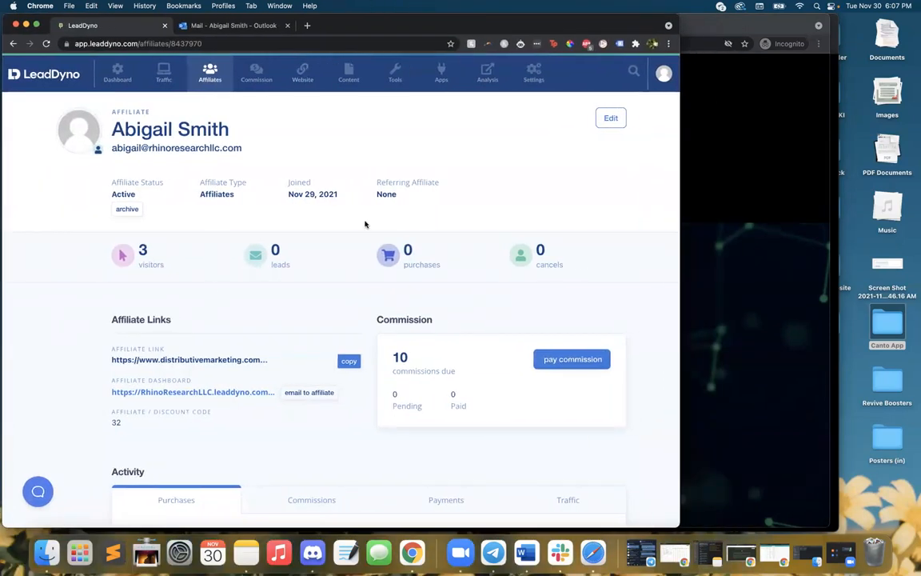
mouse_move(118, 316)
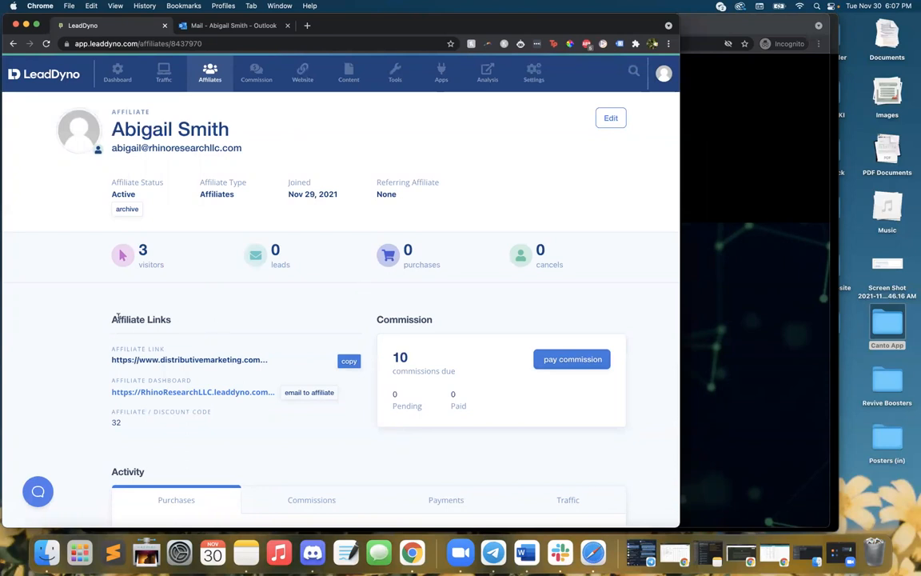
mouse_move(345, 204)
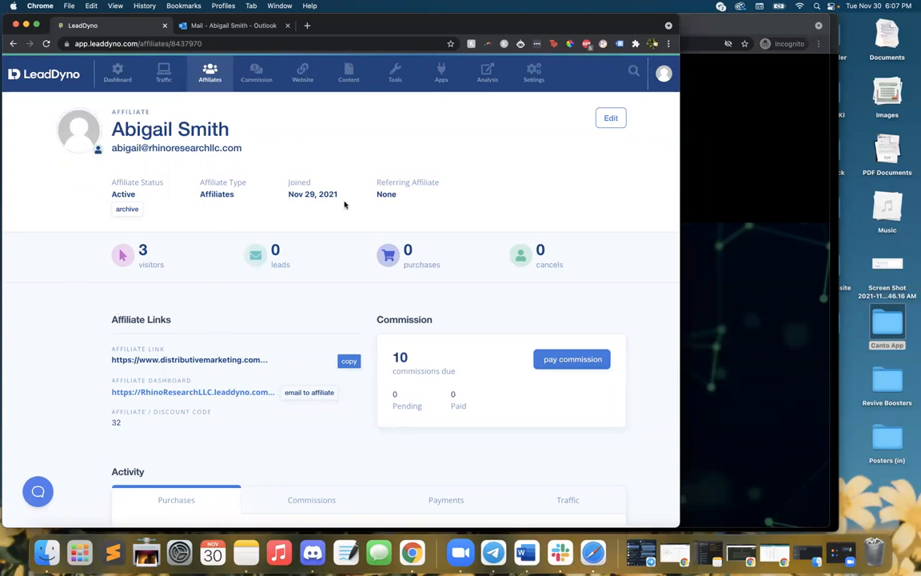
mouse_move(267, 43)
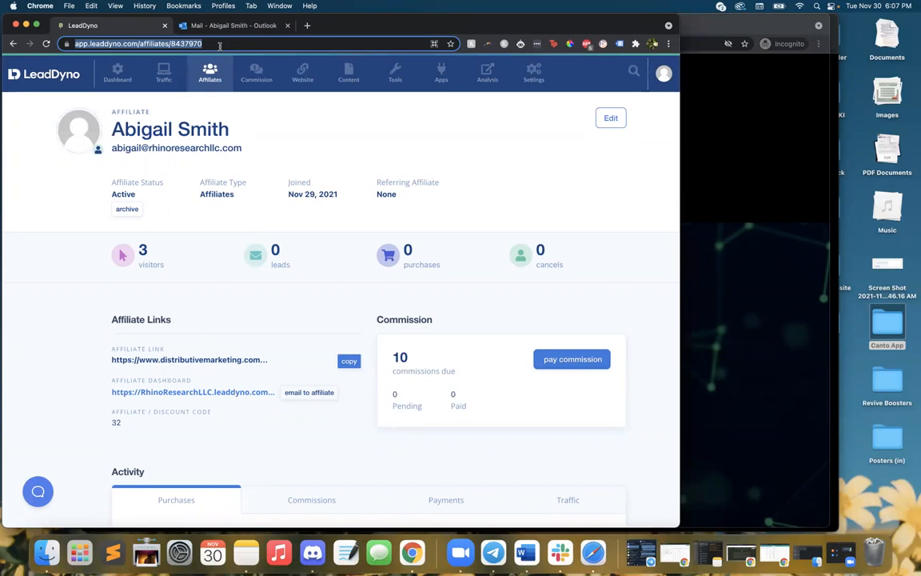
mouse_move(322, 213)
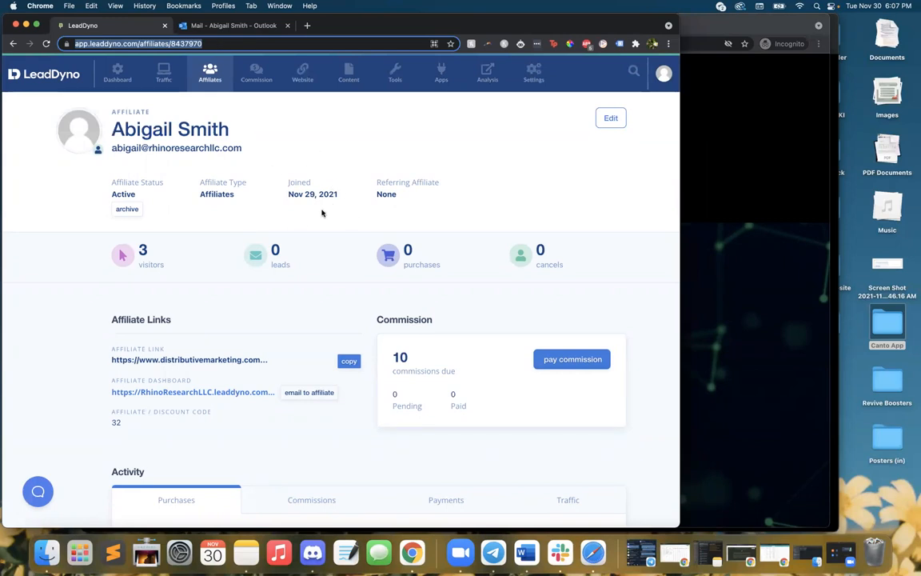
- Open the affiliate's LeadDyno record showing 4 visitors and 20 commissions due
left_click(258, 43)
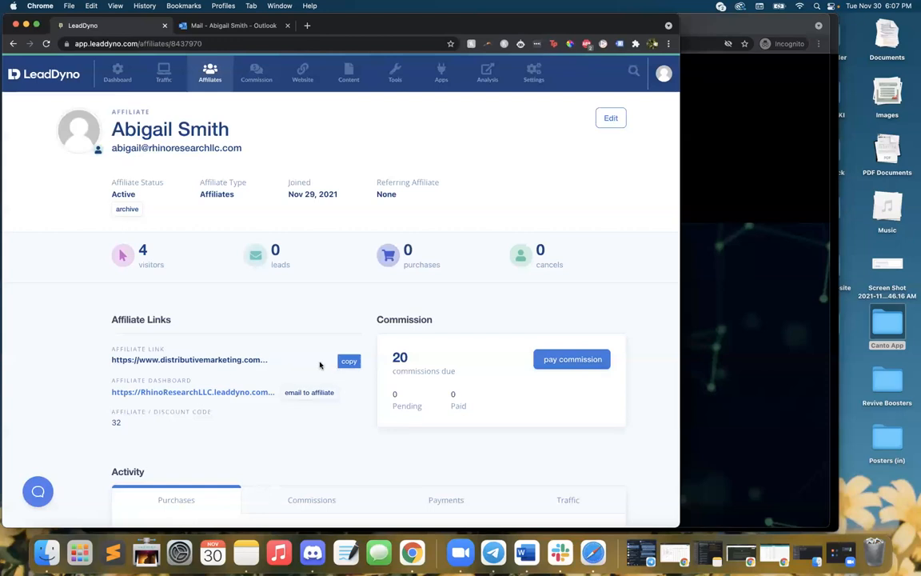
mouse_move(415, 388)
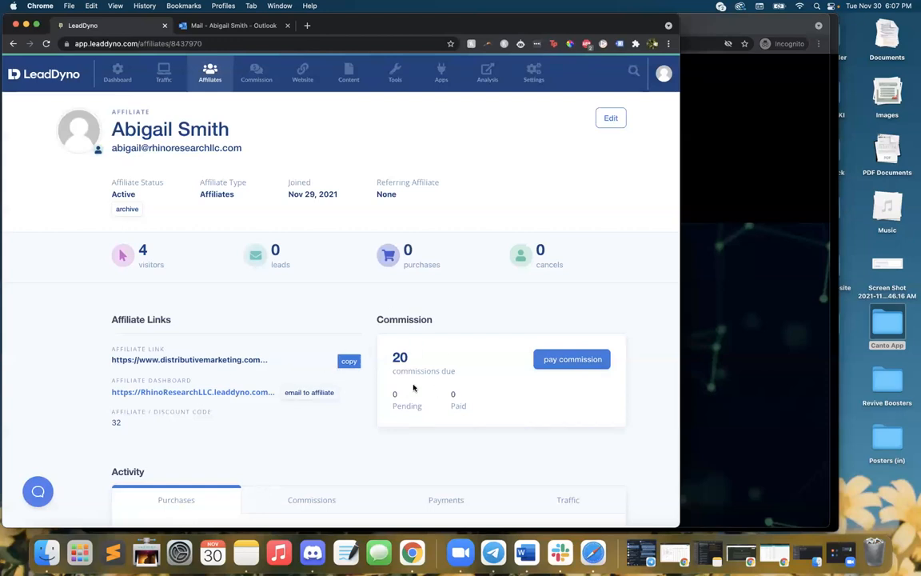
mouse_move(298, 277)
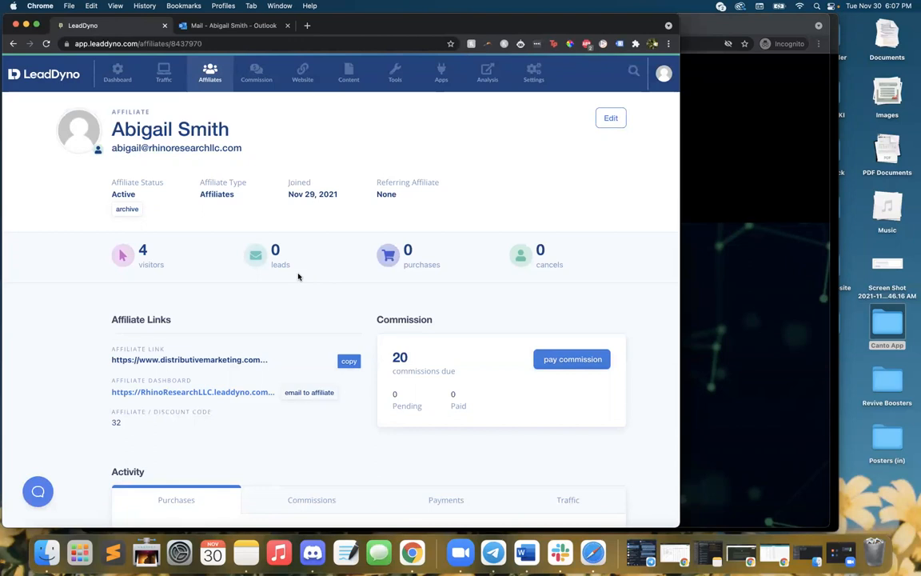
mouse_move(425, 338)
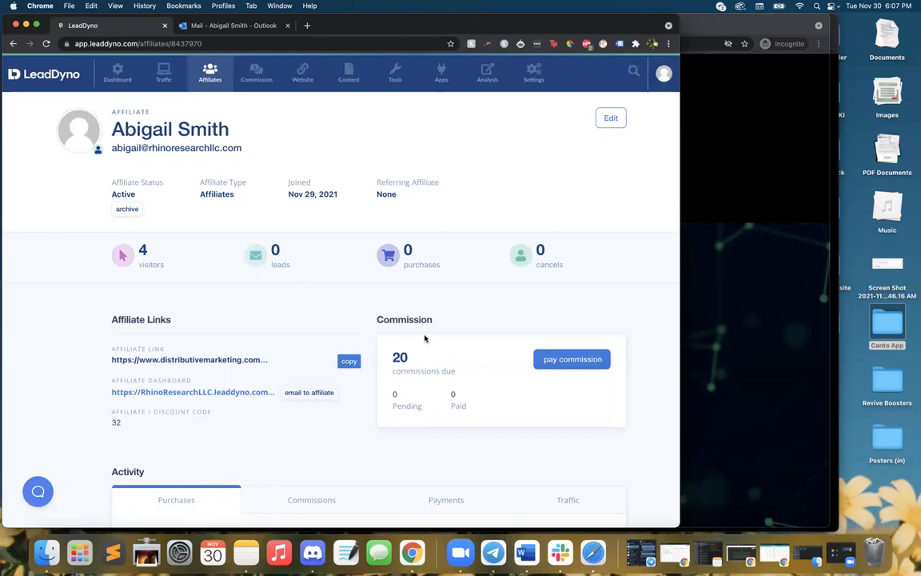
mouse_move(445, 364)
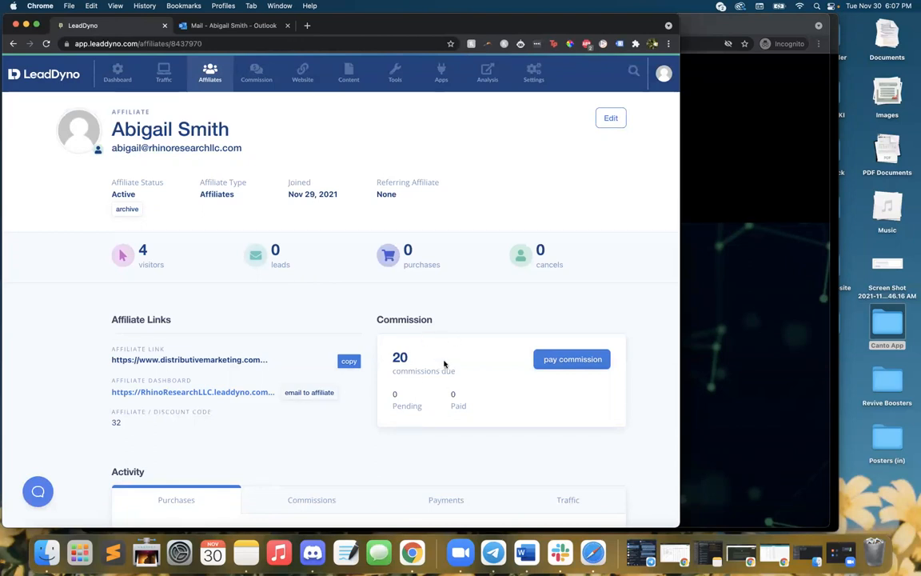
mouse_move(395, 393)
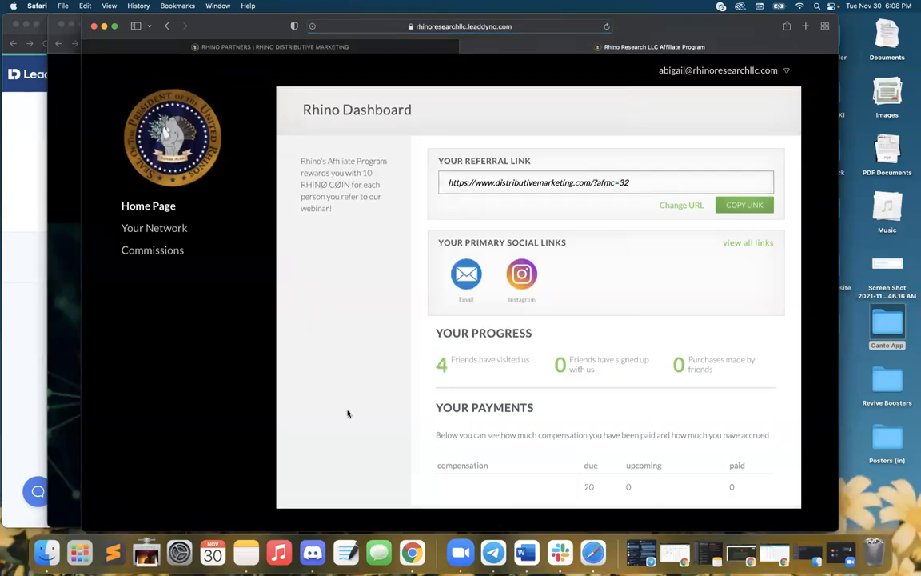
- Review dashboard progress and payments, then view the Your Network page with no sub affiliates
scroll("down", 3)
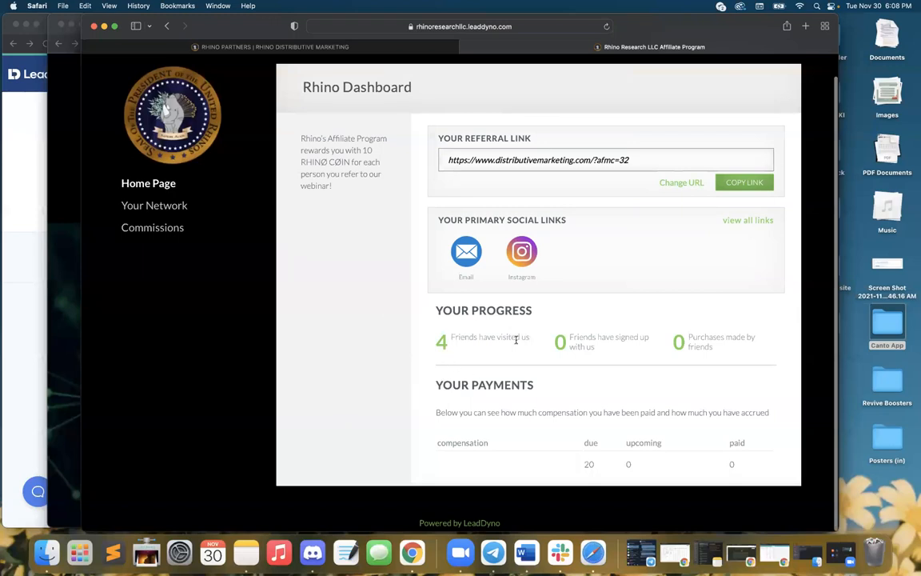
mouse_move(527, 365)
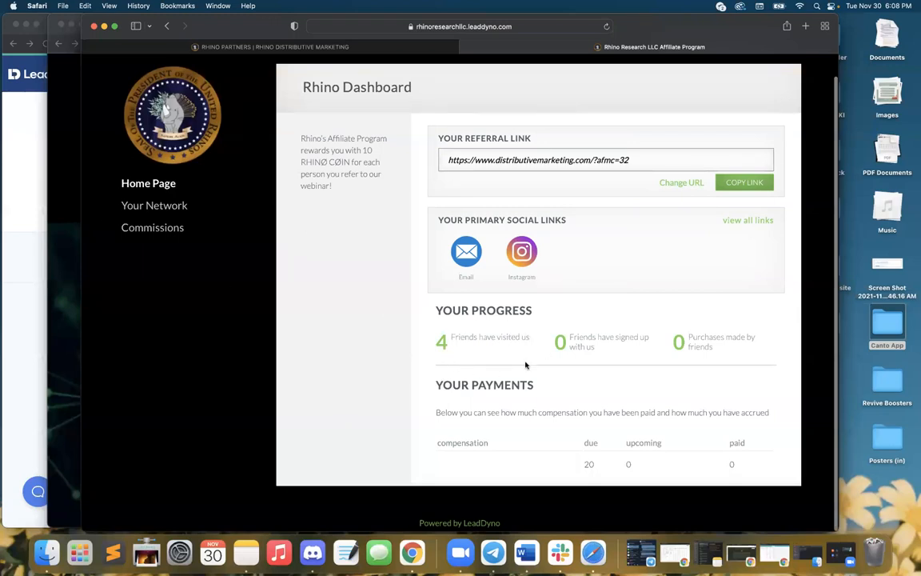
mouse_move(523, 372)
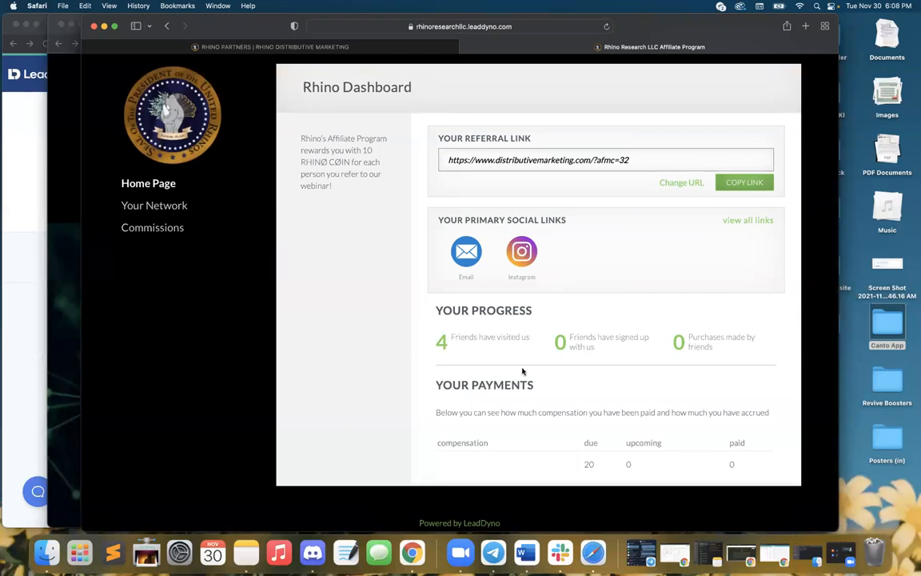
mouse_move(600, 469)
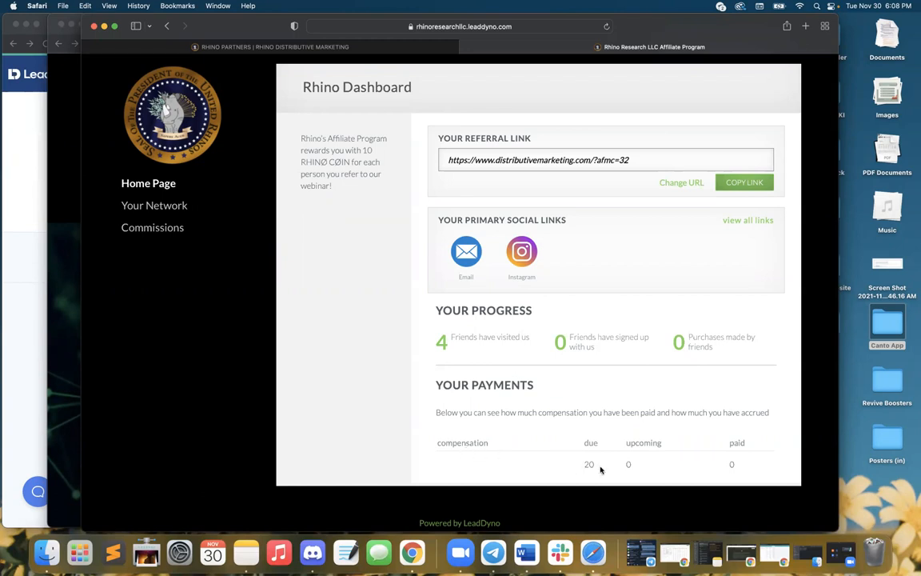
mouse_move(596, 405)
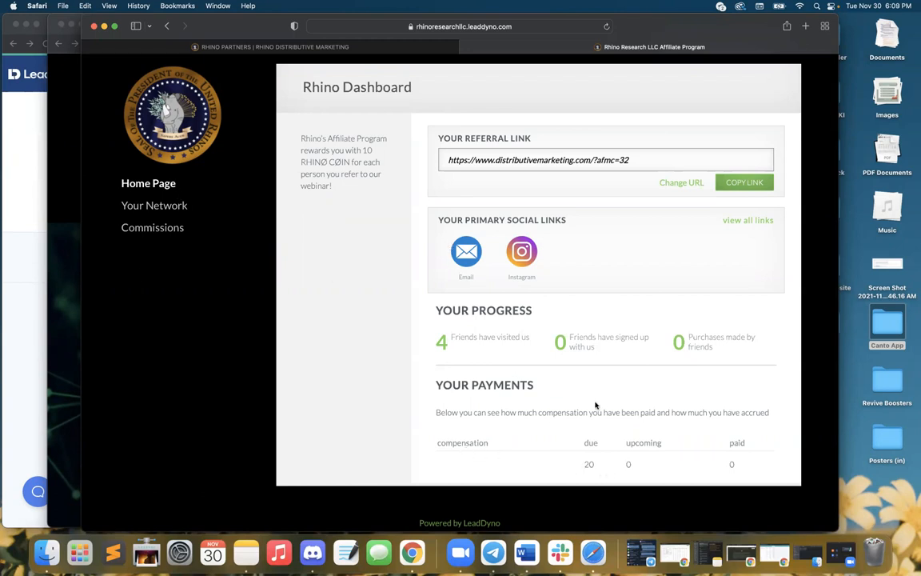
mouse_move(591, 466)
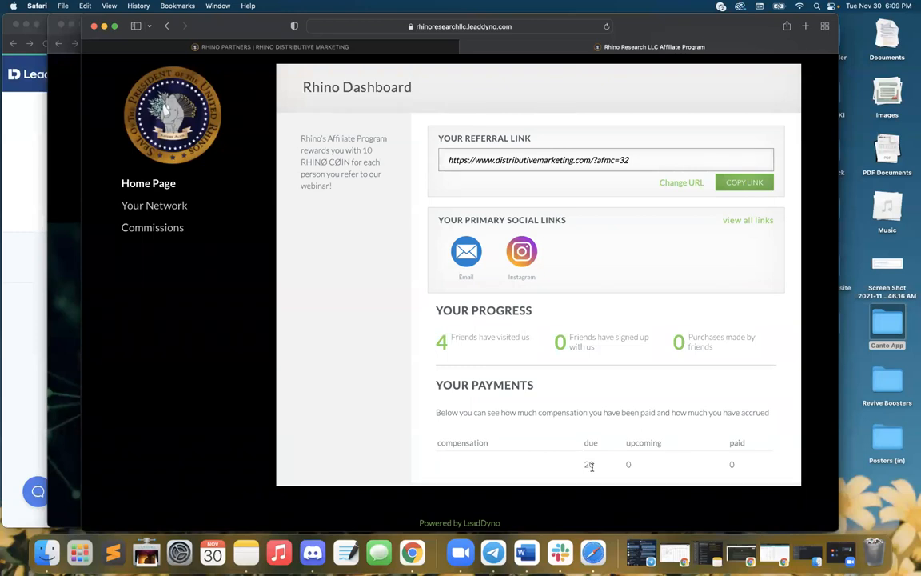
left_click(155, 228)
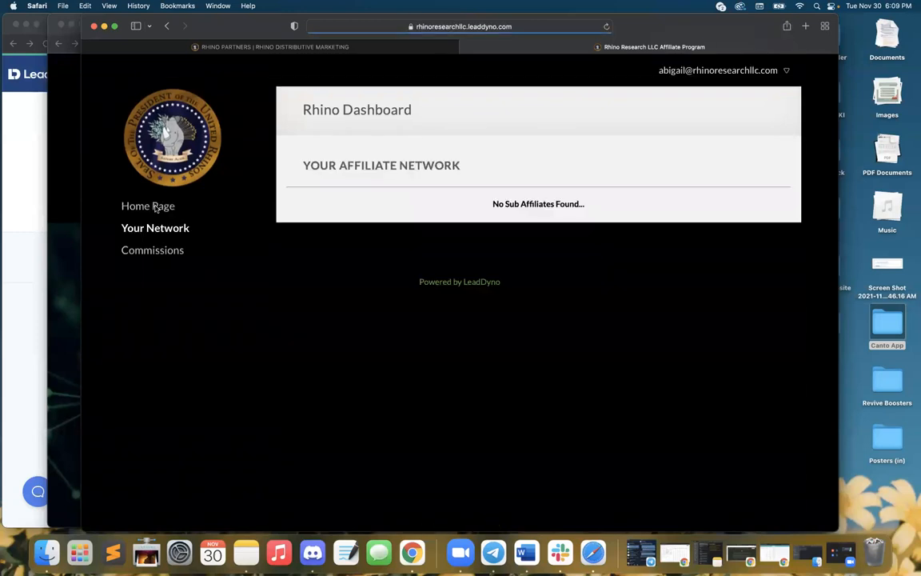
mouse_move(558, 208)
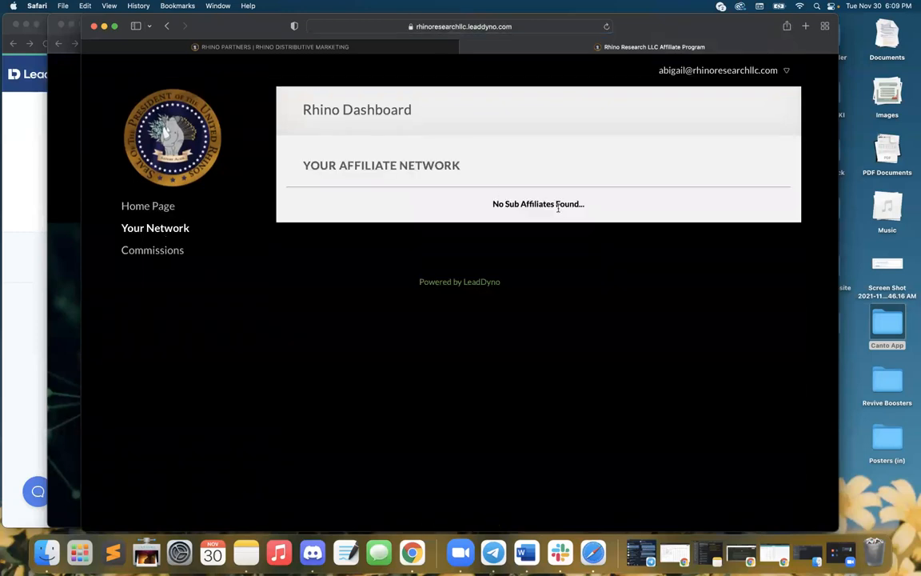
mouse_move(533, 245)
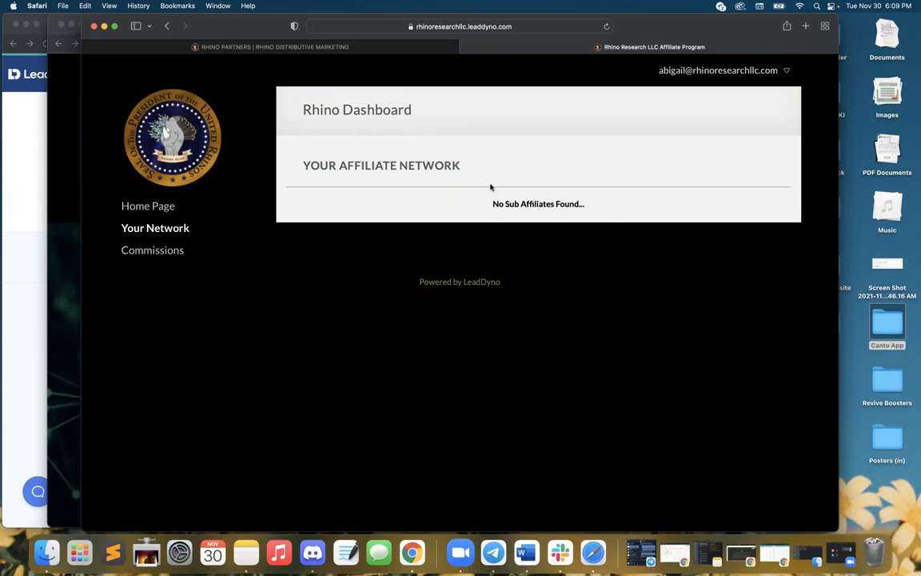
mouse_move(585, 184)
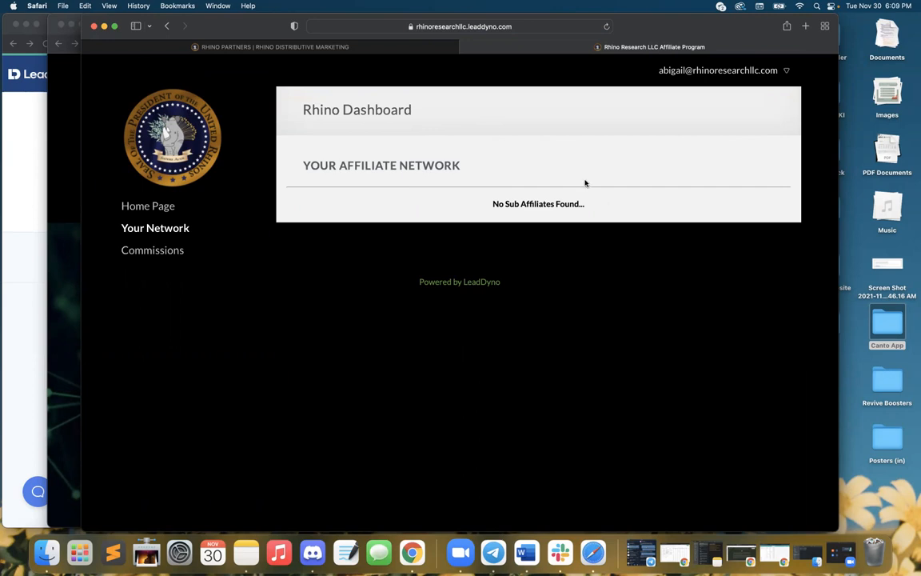
mouse_move(632, 203)
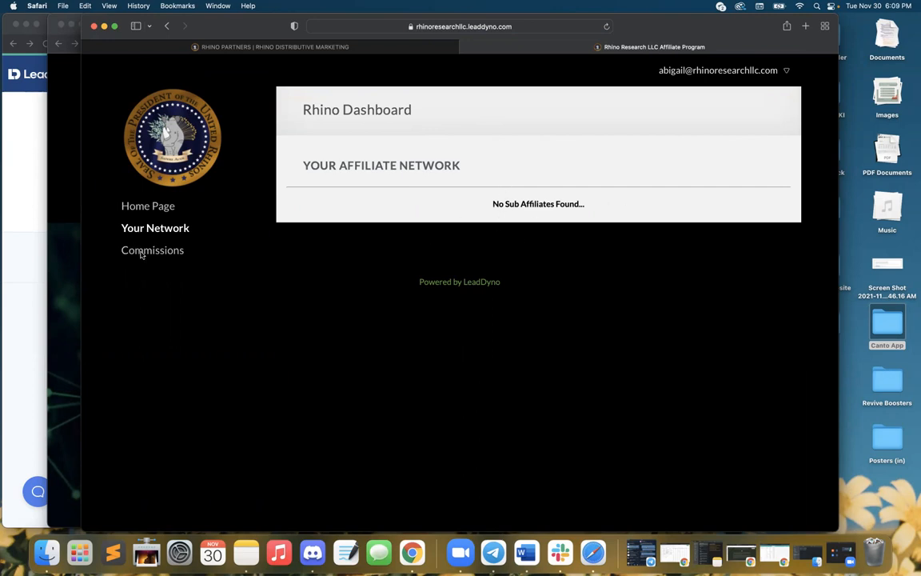
left_click(153, 249)
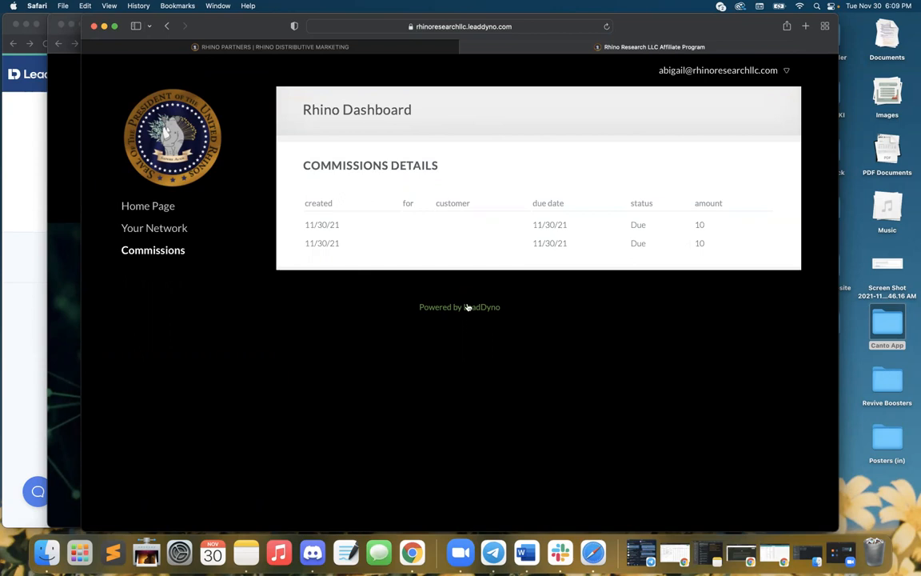
mouse_move(463, 243)
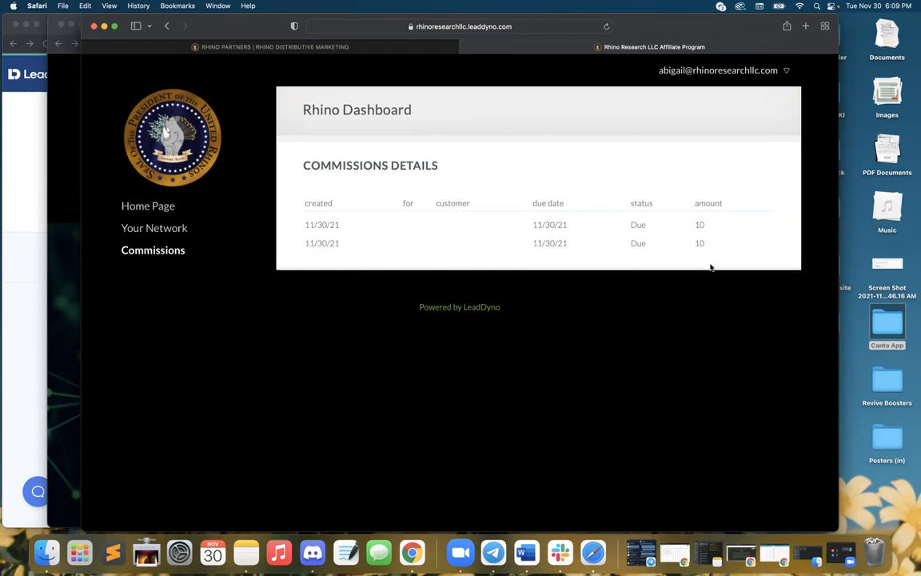
mouse_move(708, 224)
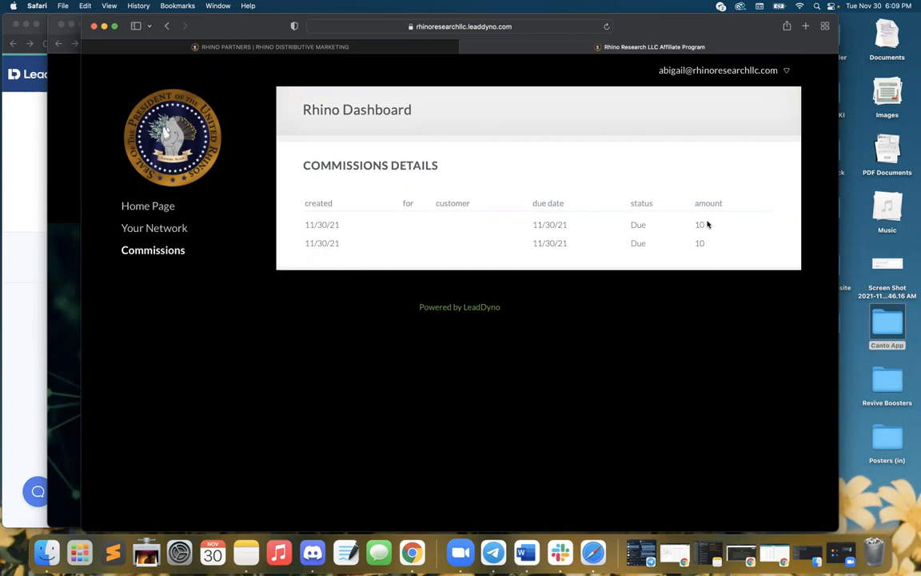
- Glance at the Rhino Partners tab, then return to the two due commissions list
left_click(272, 46)
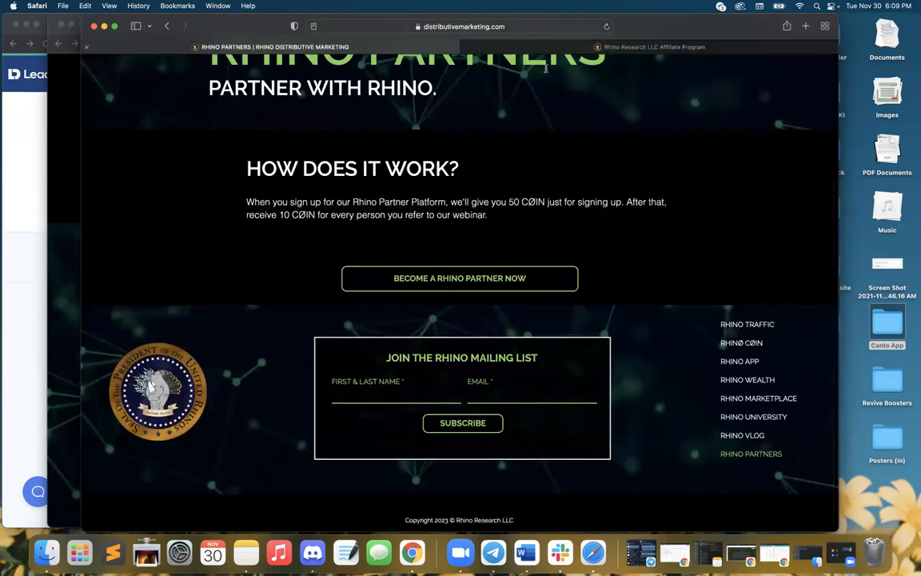
left_click(663, 46)
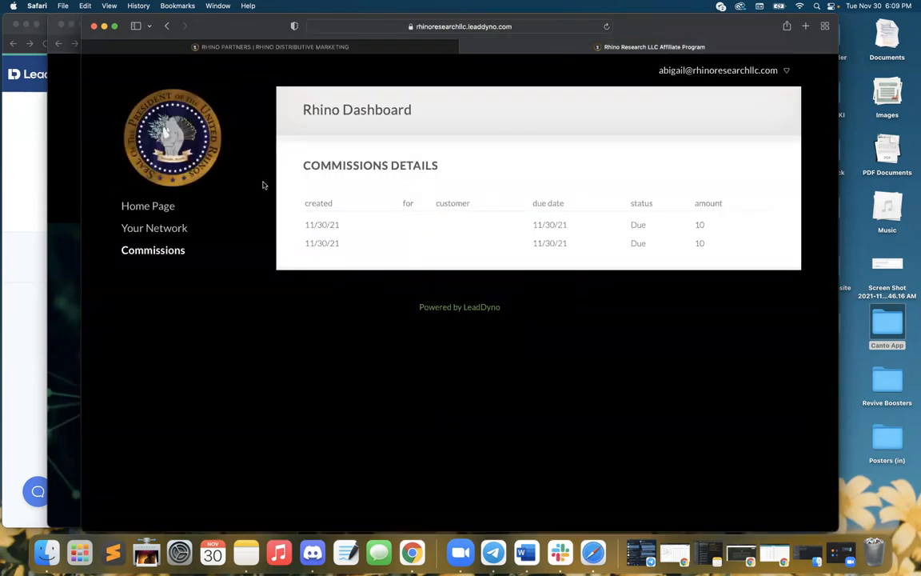
mouse_move(75, 132)
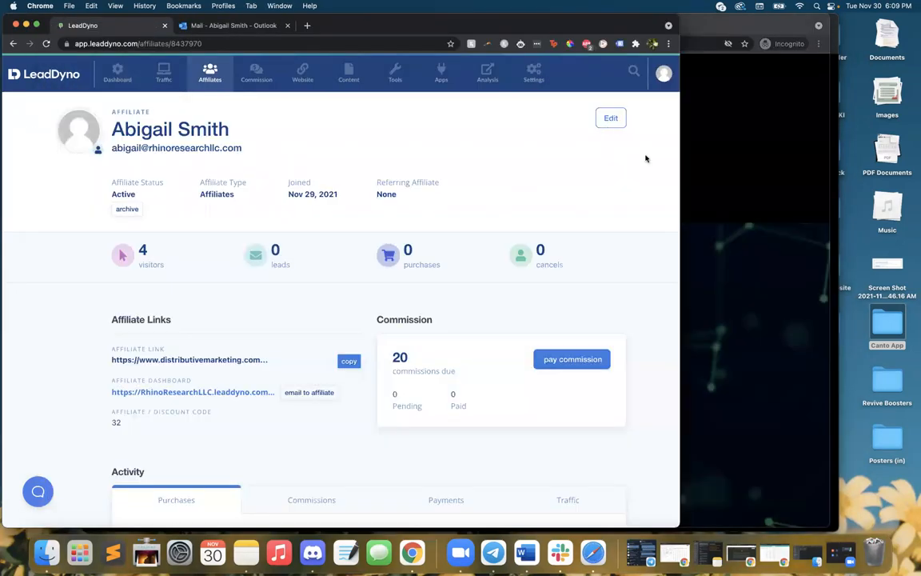
- Bring the Safari dashboard window back and return to the home page showing 4 visitors and 20 due
left_click_drag(112, 128, 253, 152)
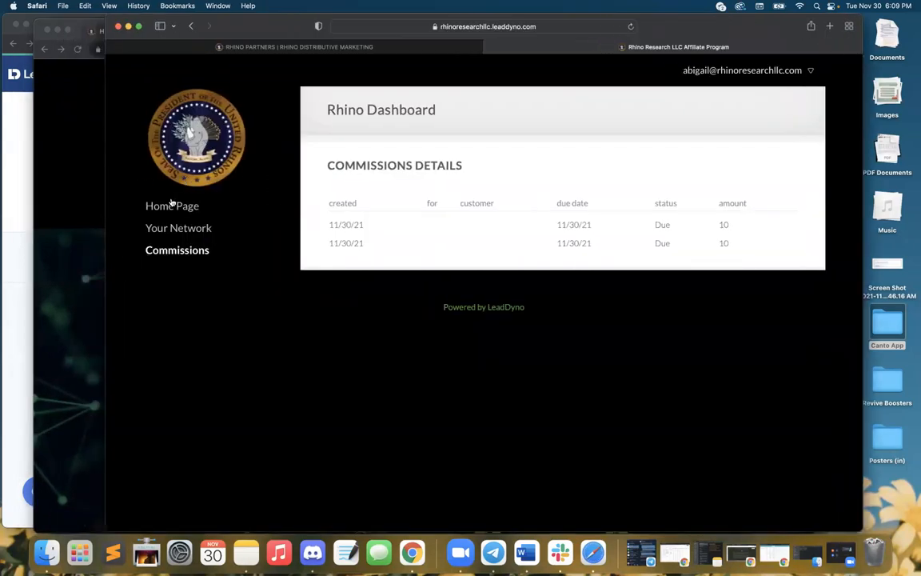
left_click(172, 205)
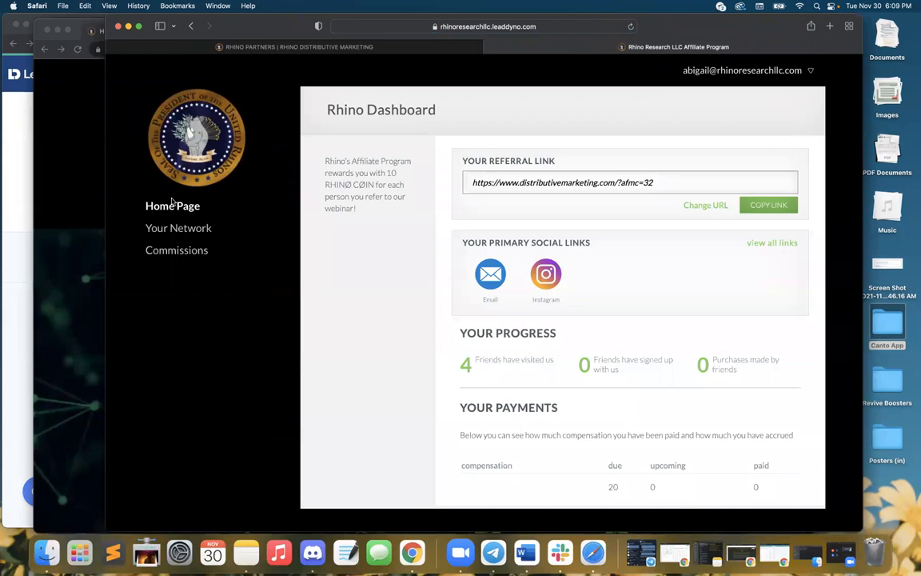
mouse_move(531, 23)
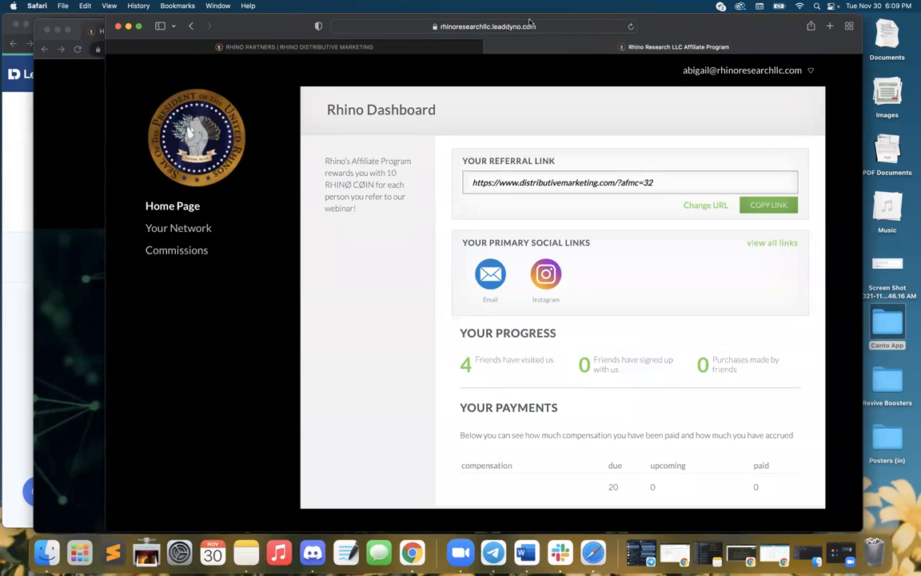